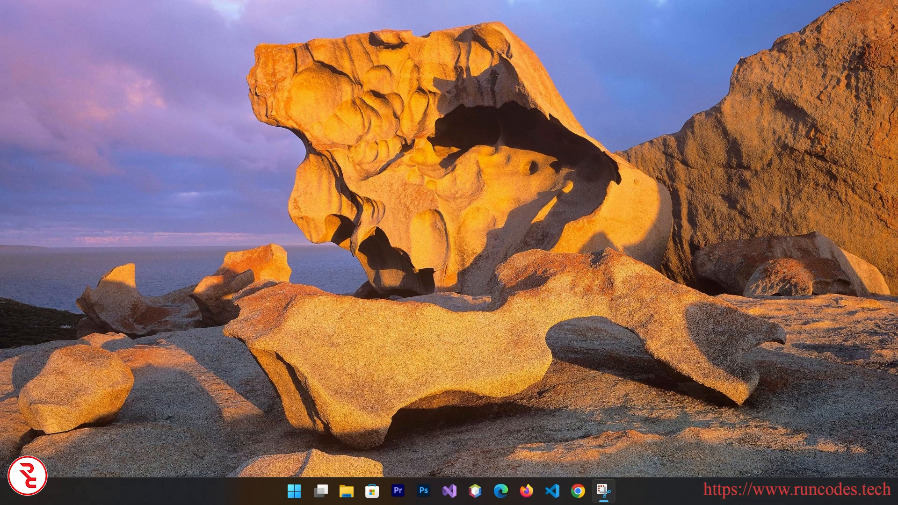
{"action": "mouse_move", "coordinate": [447, 491]}
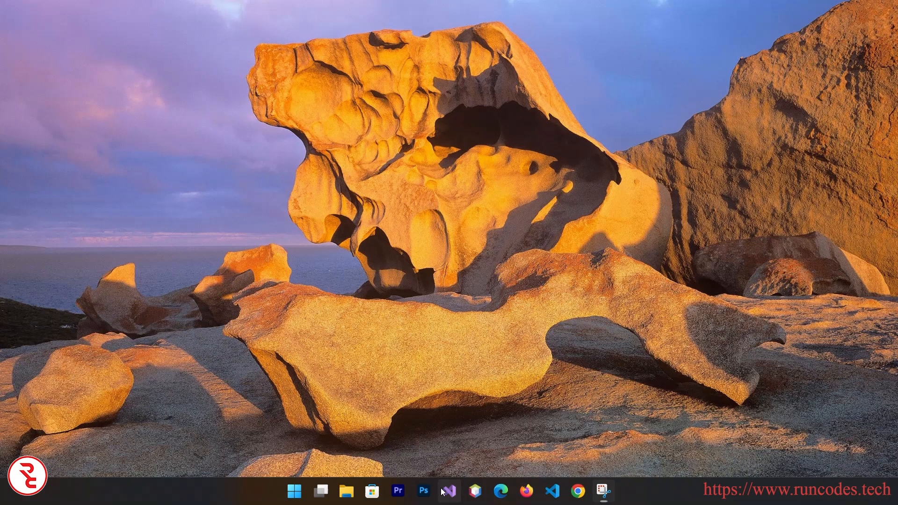
Launch Visual Studio 2022 from the taskbar to reach the new-project chooser
{"action": "left_click", "coordinate": [449, 491]}
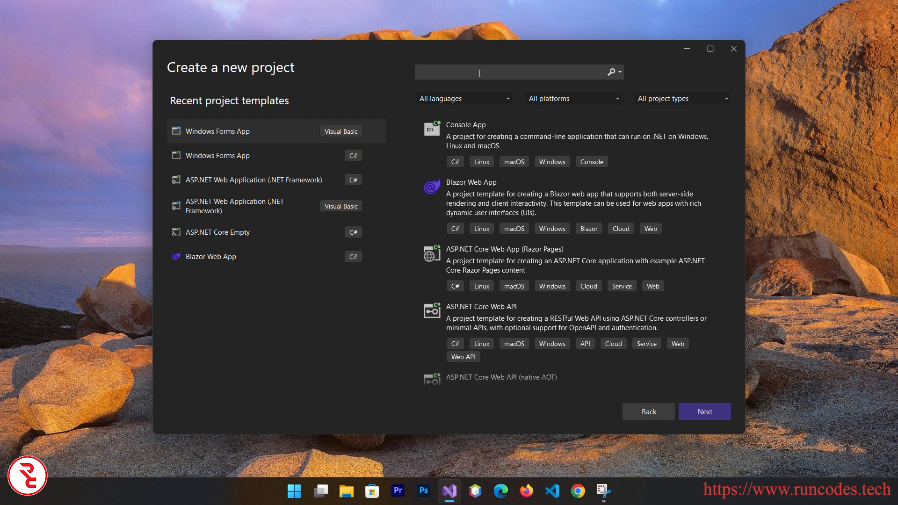
Filter the project templates by searching 'asp.net web'
{"action": "type", "text": "asp.net web form"}
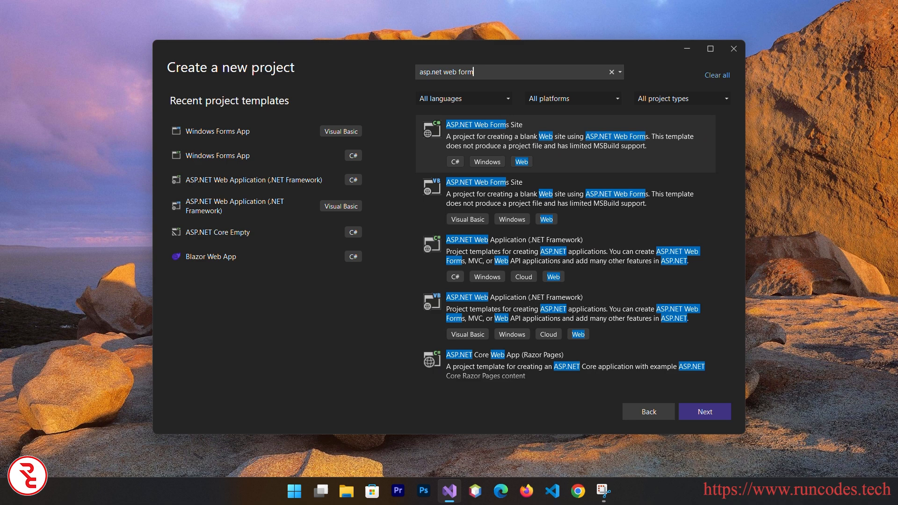
{"action": "mouse_move", "coordinate": [657, 68]}
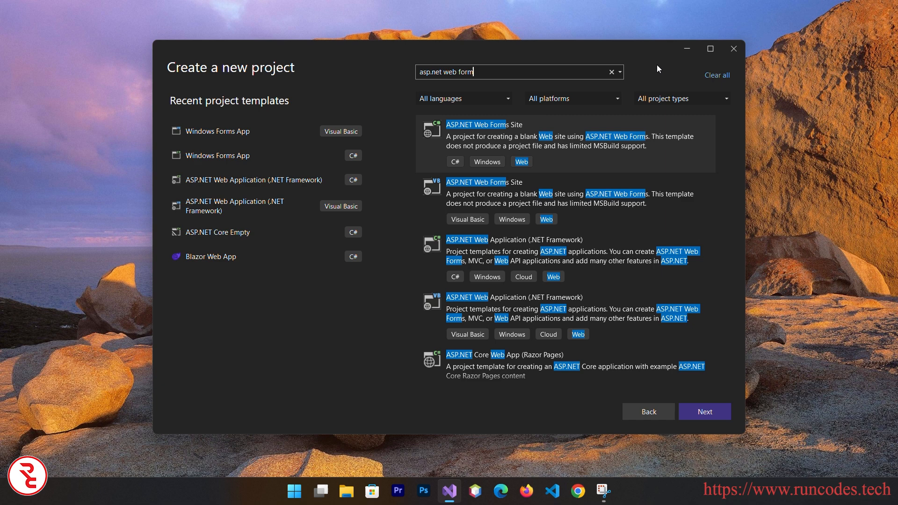
{"action": "mouse_move", "coordinate": [649, 70]}
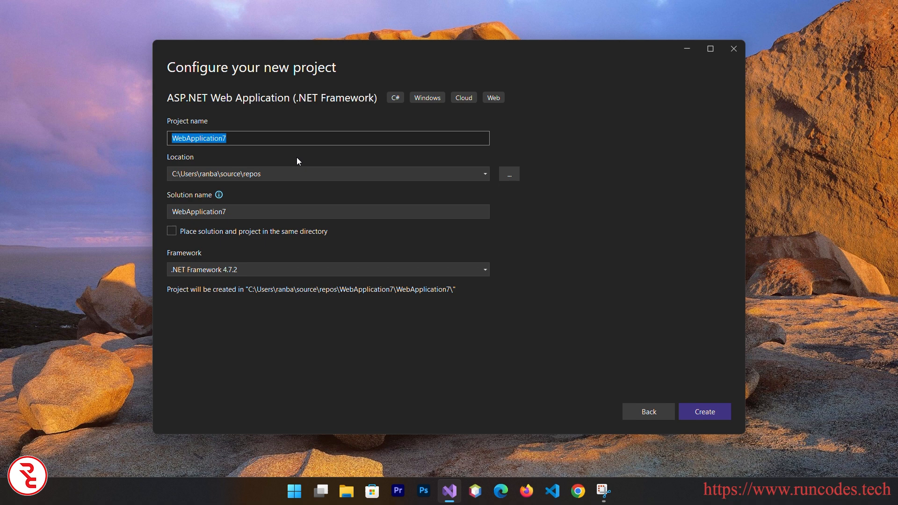
Name the project ASPLoginForm and create it from the Empty template
{"action": "type", "text": "ASPLoginForm"}
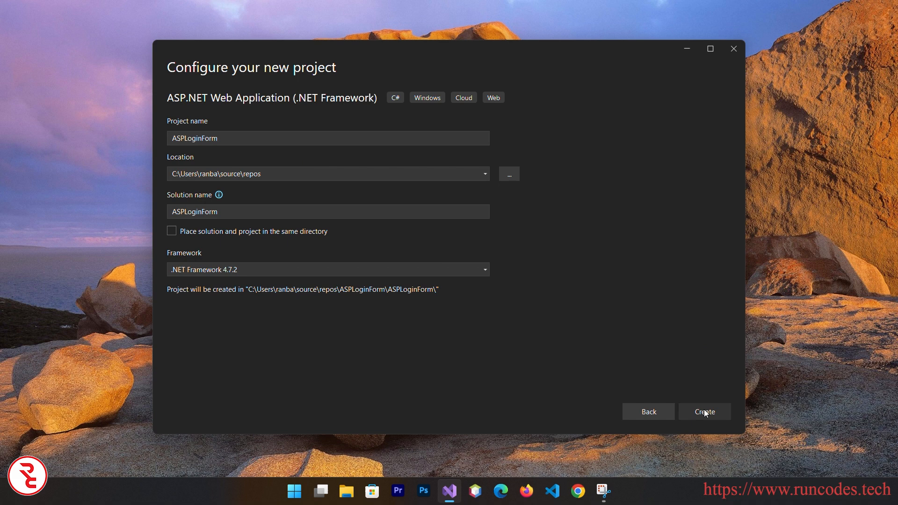
{"action": "left_click", "coordinate": [703, 412]}
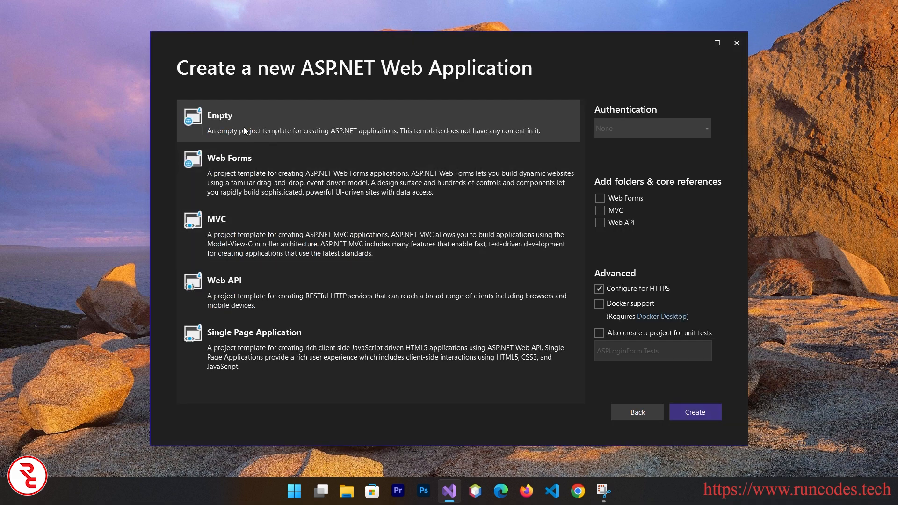
{"action": "left_click", "coordinate": [694, 412]}
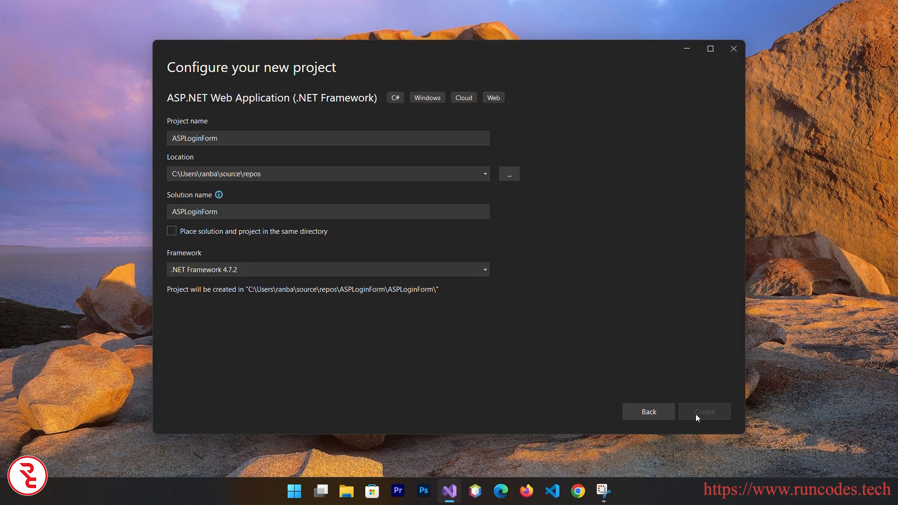
{"action": "left_click", "coordinate": [703, 411]}
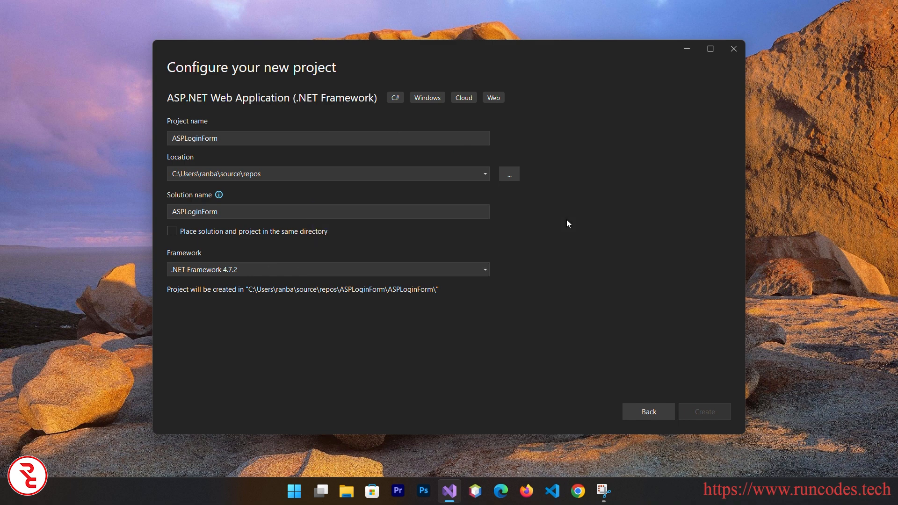
{"action": "left_click", "coordinate": [704, 411]}
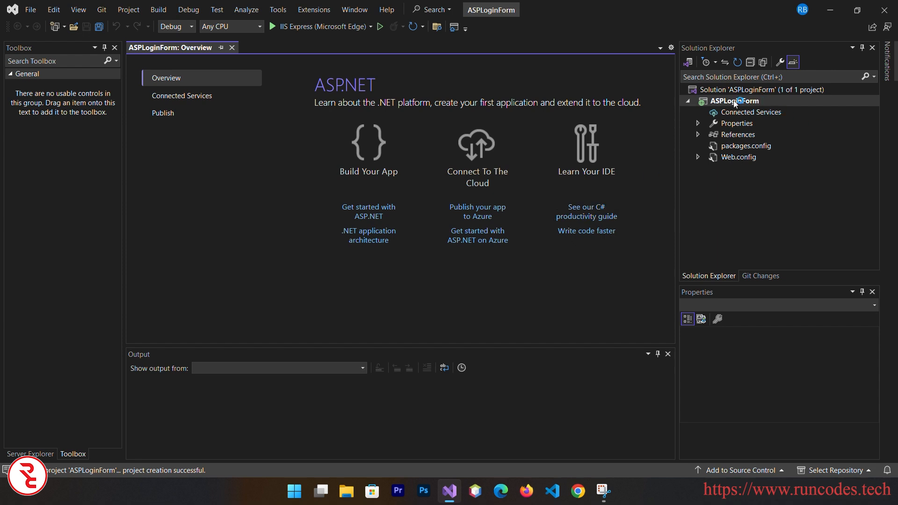
Add a new Web Form named login.aspx to the ASPLoginForm project
{"action": "right_click", "coordinate": [733, 101]}
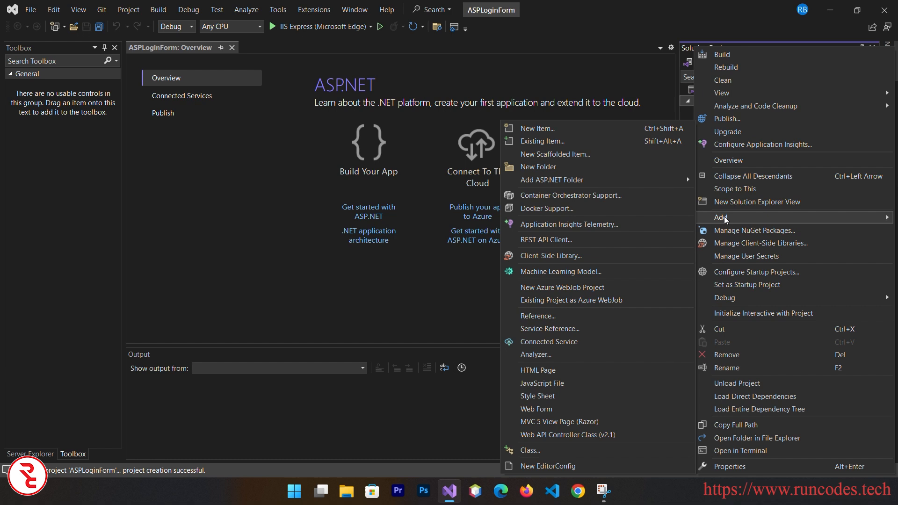
{"action": "left_click", "coordinate": [536, 409]}
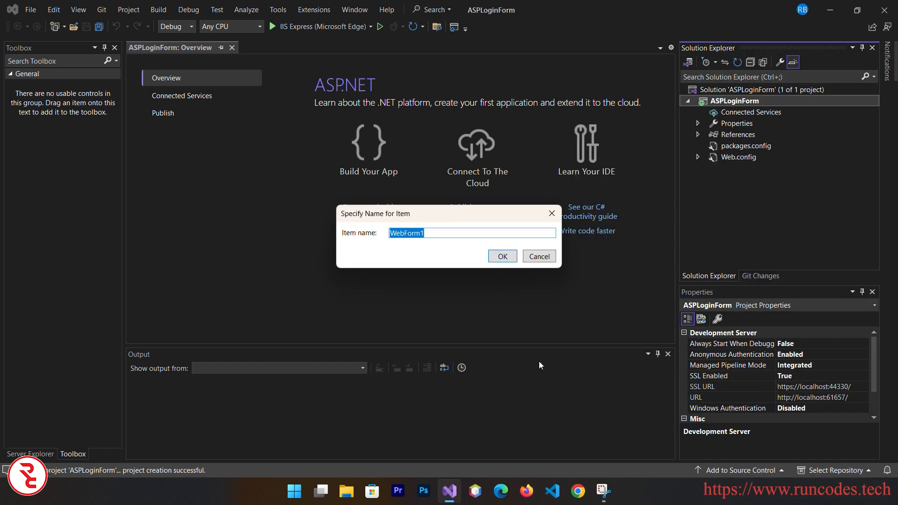
{"action": "mouse_move", "coordinate": [565, 288]}
{"action": "type", "text": "Login"}
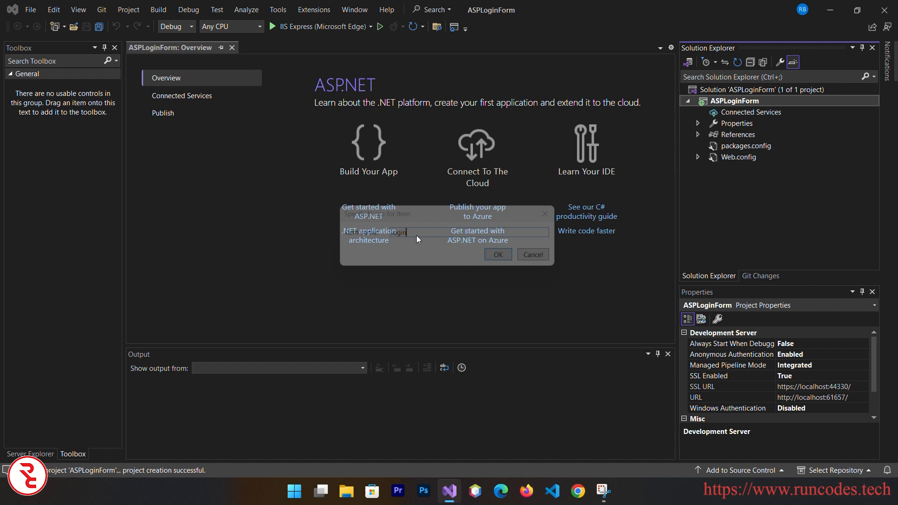
{"action": "left_click", "coordinate": [497, 254]}
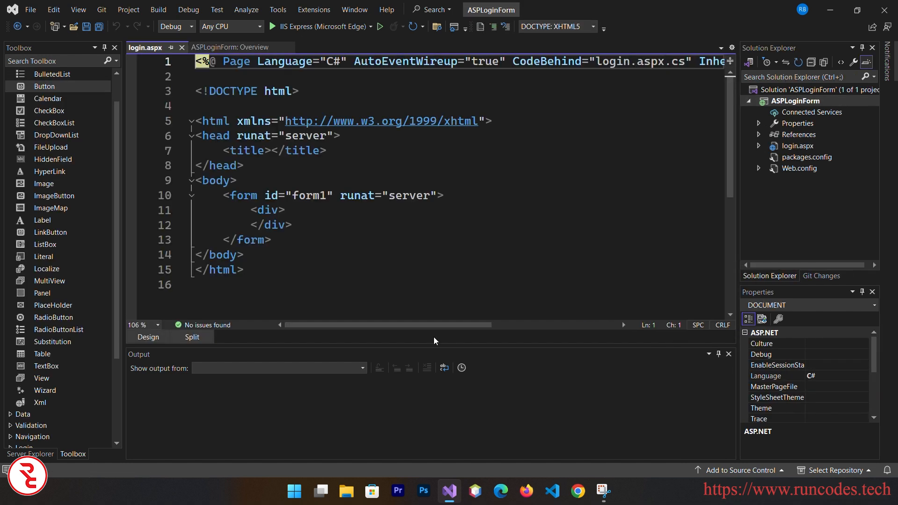
Replace the form's div with a table row holding a 'Username' cell and a second cell
{"action": "left_click", "coordinate": [728, 354]}
{"action": "type", "text": "<table"}
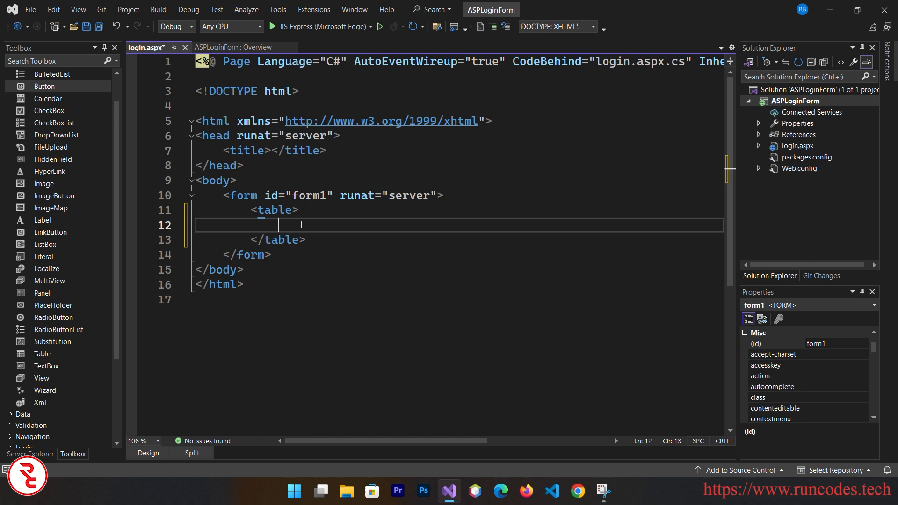
{"action": "type", "text": ">"}
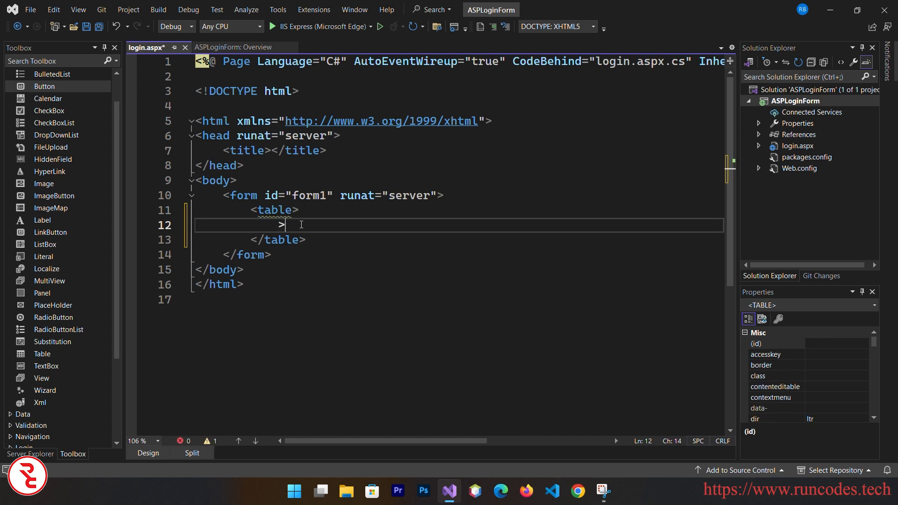
{"action": "type", "text": "<tr"}
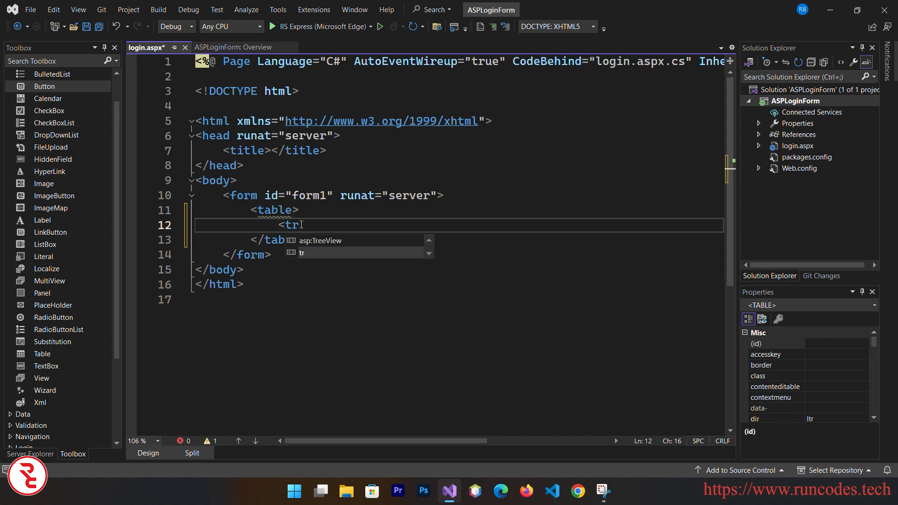
{"action": "type", "text": "?"}
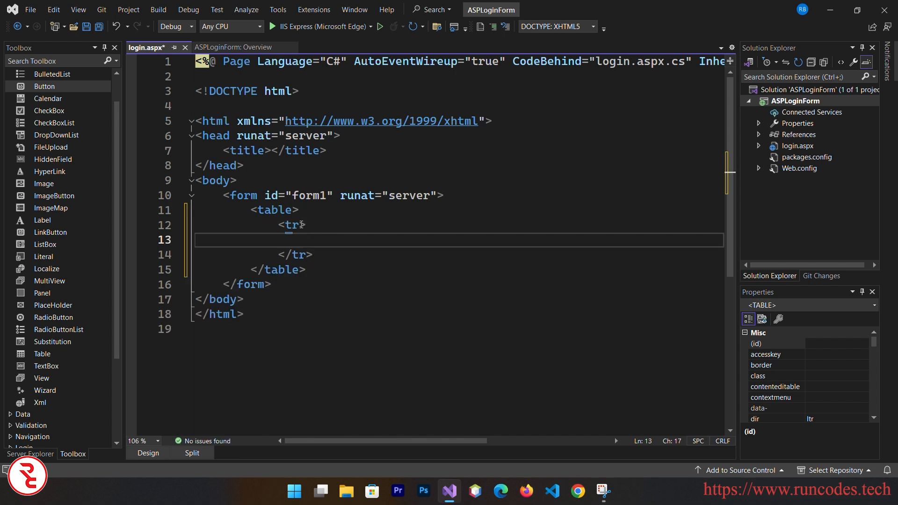
{"action": "type", "text": "<"}
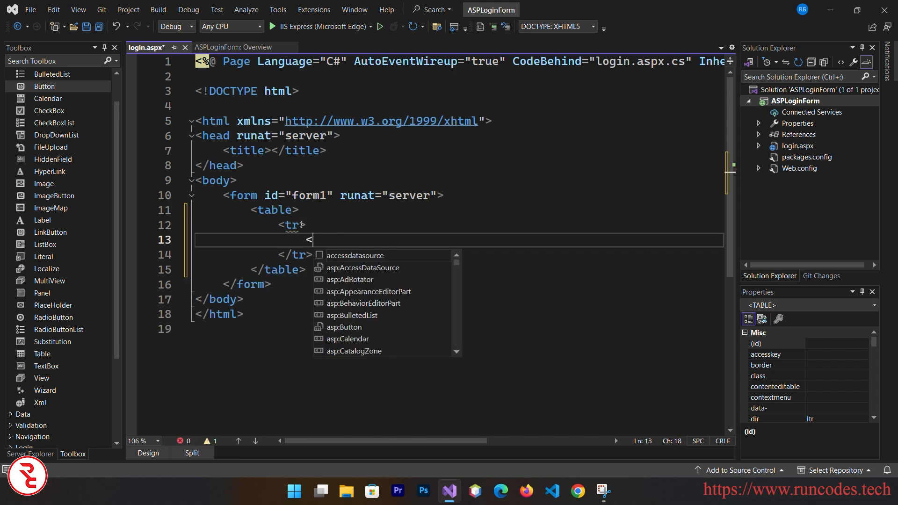
{"action": "type", "text": "td></td>"}
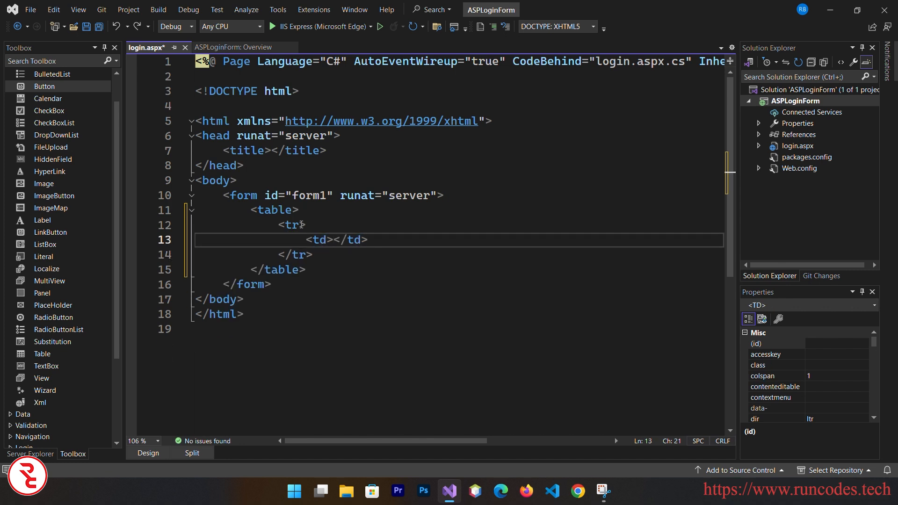
{"action": "type", "text": "Username"}
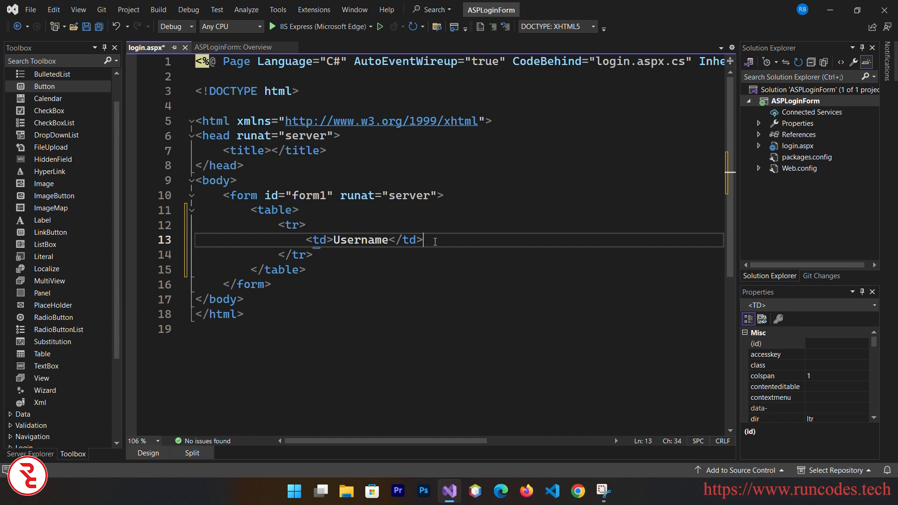
{"action": "type", "text": "<T"}
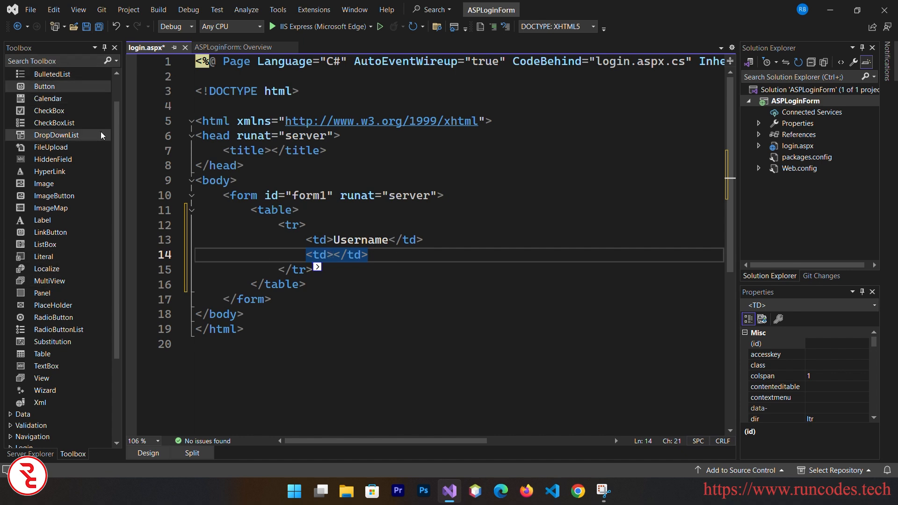
Paste a copy of the Username row below it and relabel it 'Password'
{"action": "left_click", "coordinate": [77, 9]}
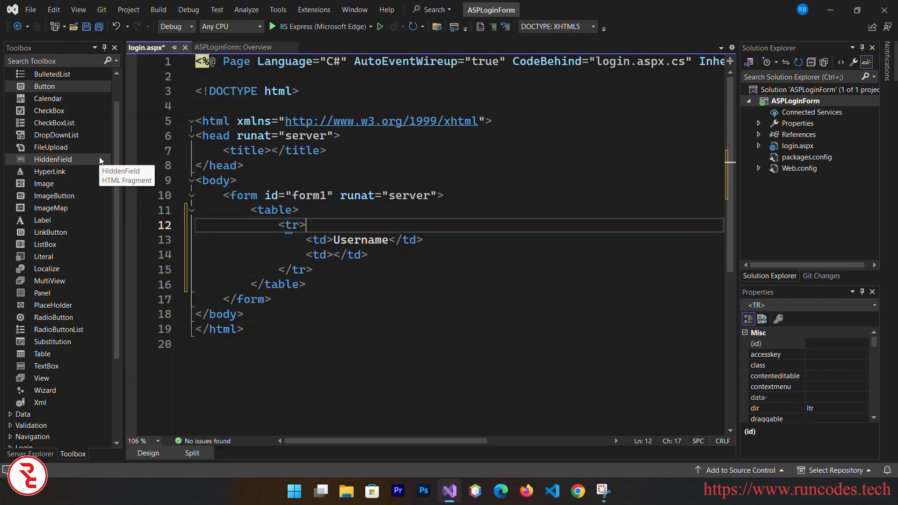
{"action": "mouse_move", "coordinate": [46, 365]}
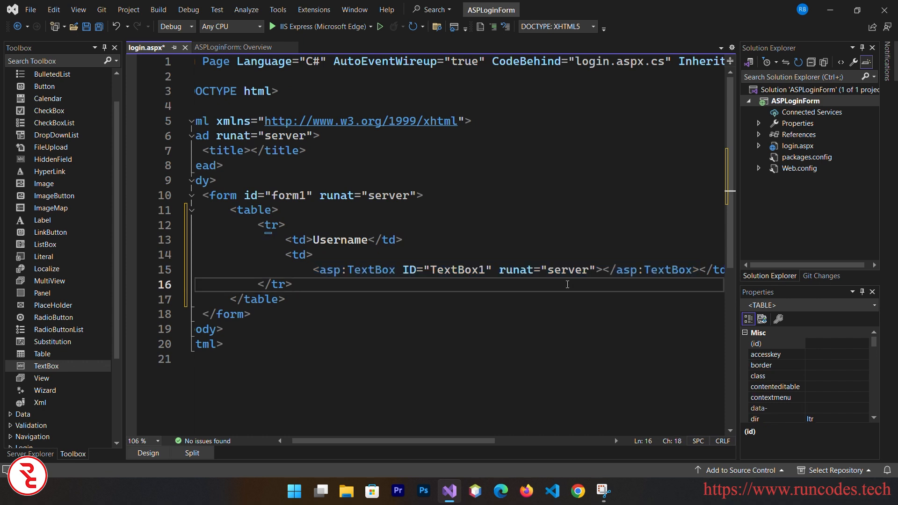
{"action": "scroll", "scroll_direction": "down", "scroll_amount": 3}
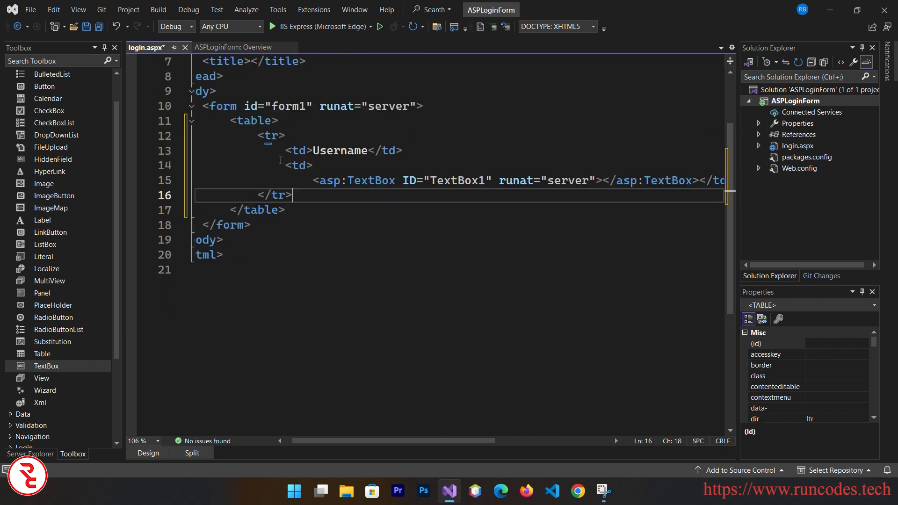
{"action": "key", "text": "enter"}
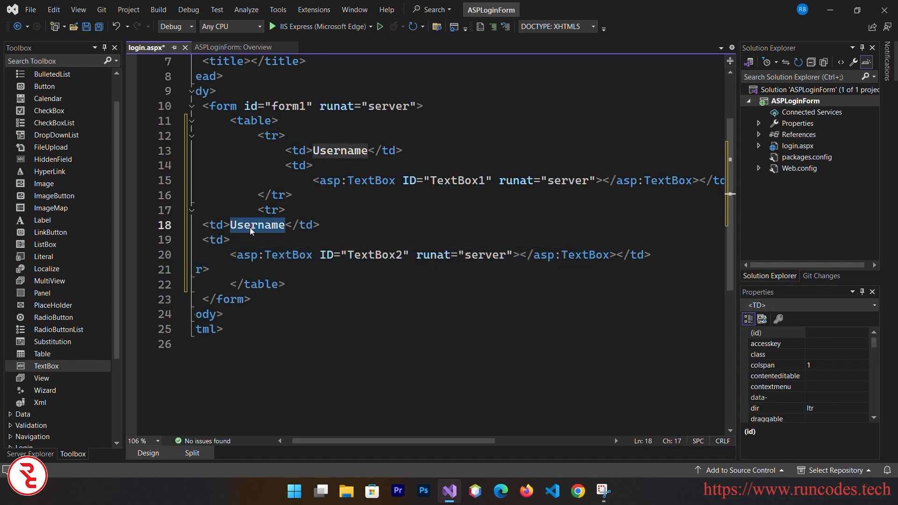
{"action": "type", "text": "P"}
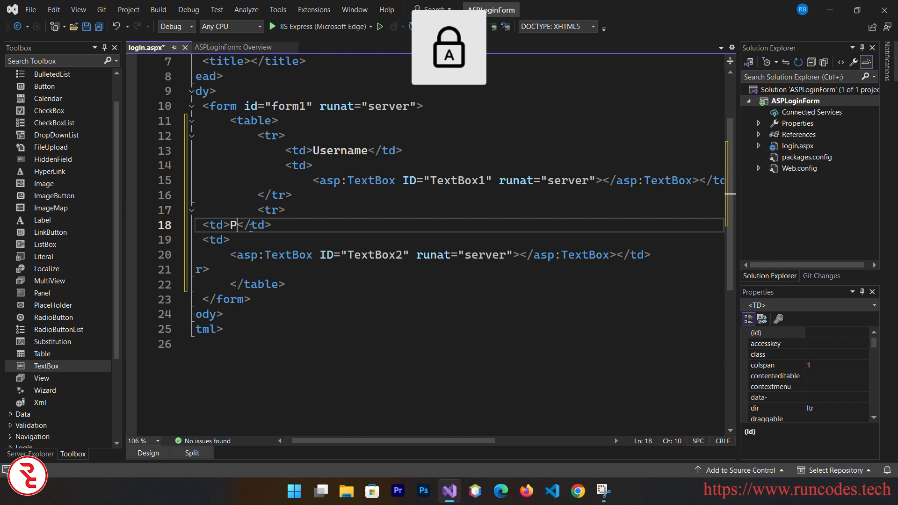
{"action": "type", "text": "ASS"}
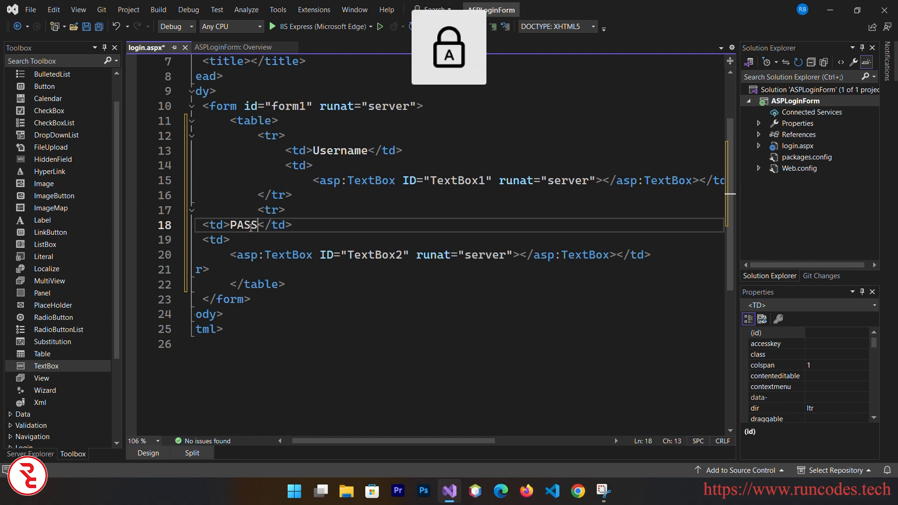
{"action": "type", "text": "Passw"}
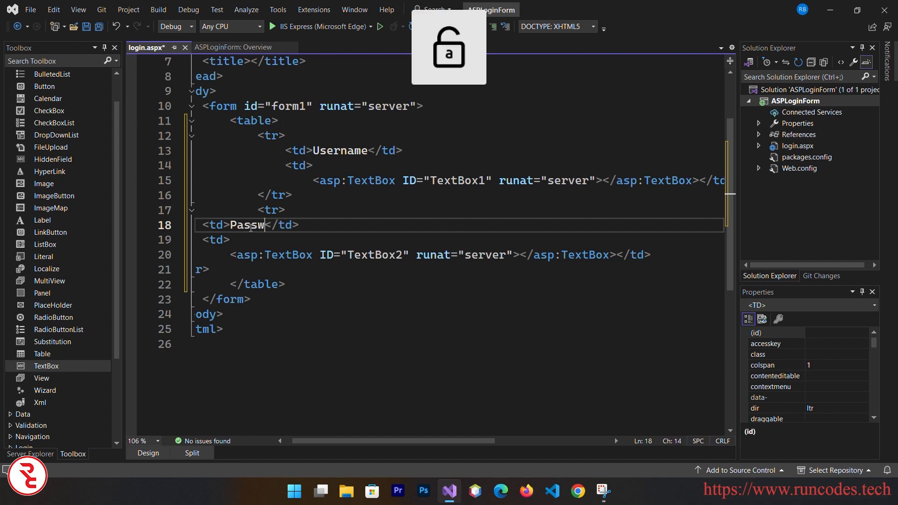
{"action": "type", "text": "ord"}
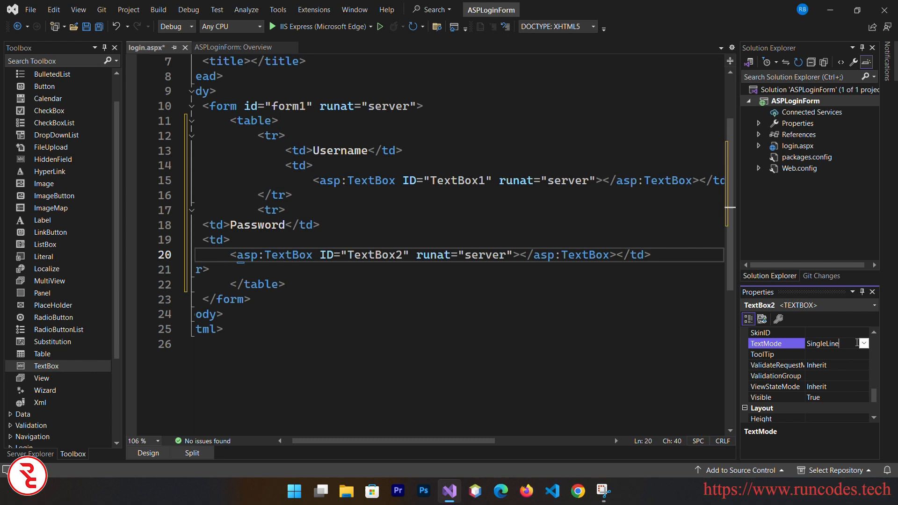
Set TextBox2's TextMode to Password so it masks typed characters
{"action": "left_click", "coordinate": [864, 343]}
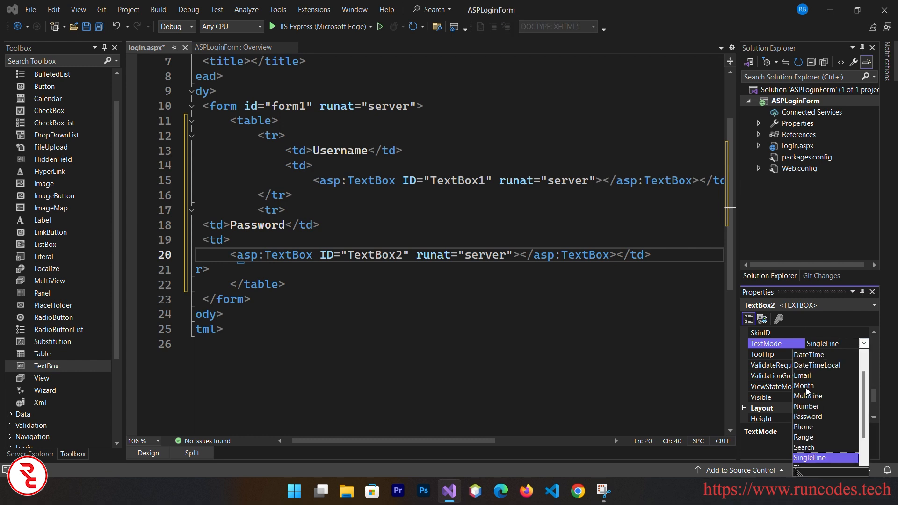
{"action": "left_click", "coordinate": [807, 416]}
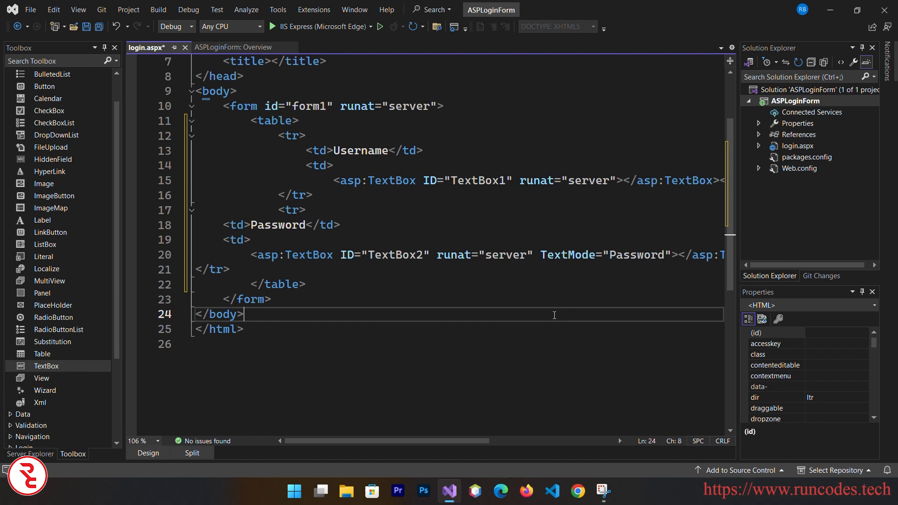
{"action": "left_click", "coordinate": [312, 284]}
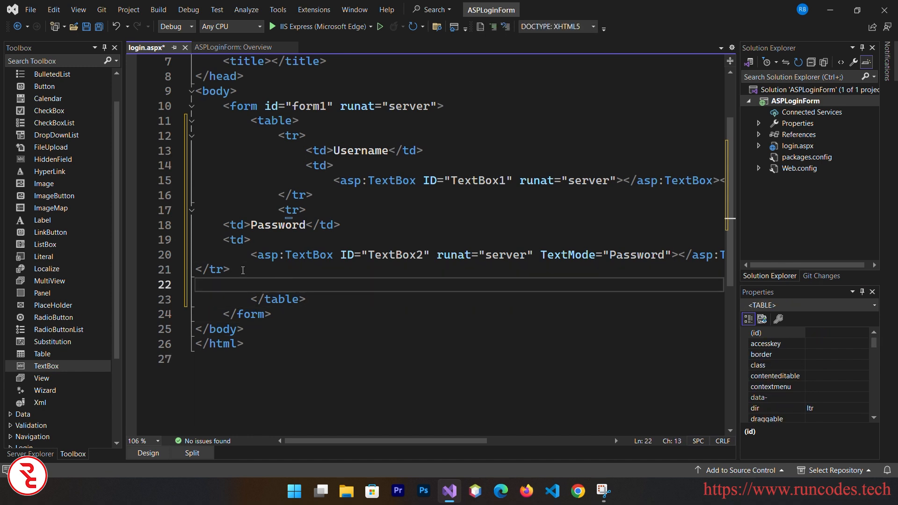
Add a third row with an empty label and an asp:Button reading 'Login'
{"action": "type", "text": "<tr>"}
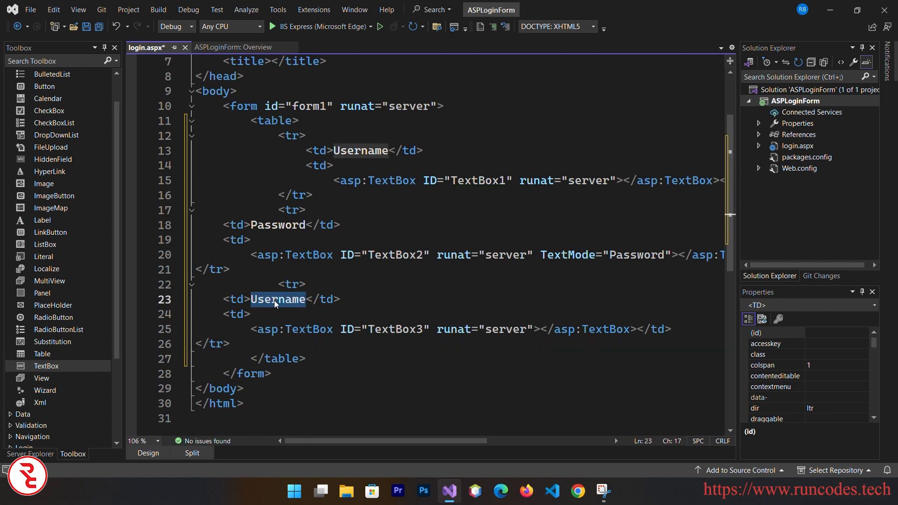
{"action": "key", "text": "Delete"}
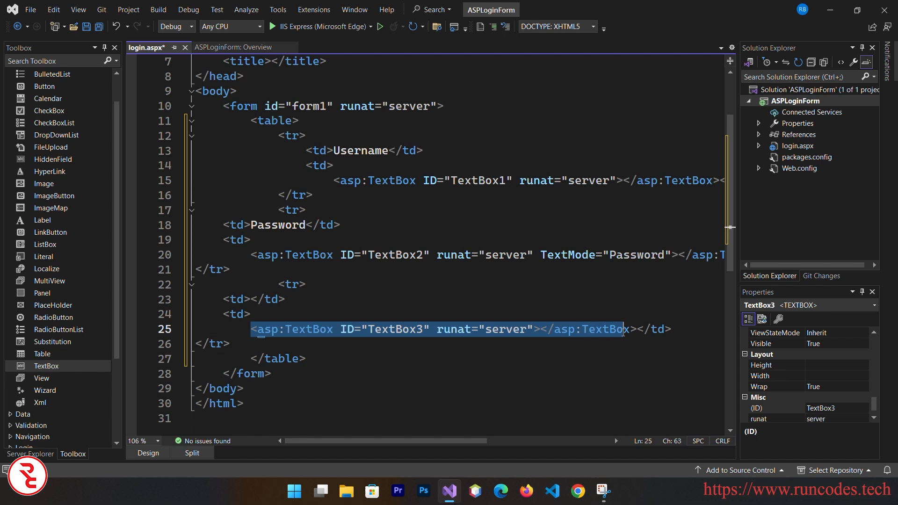
{"action": "key", "text": "Delete"}
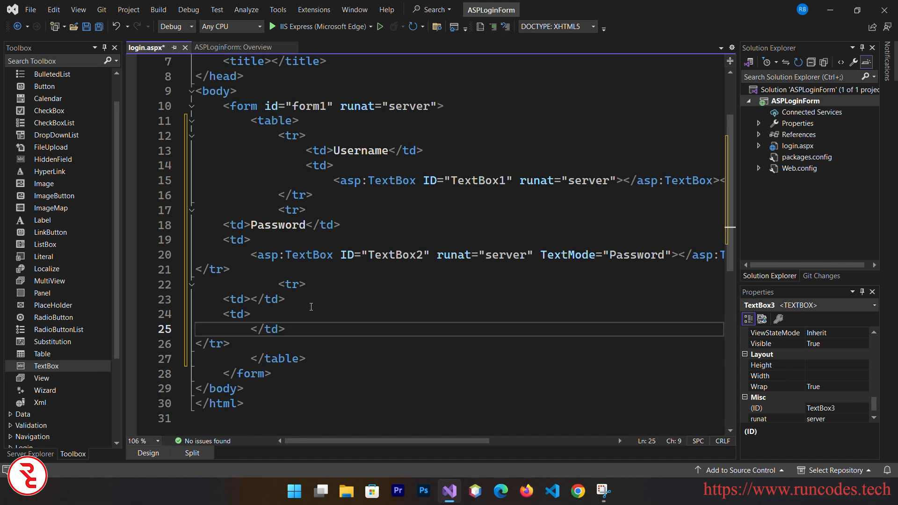
{"action": "mouse_move", "coordinate": [58, 329]}
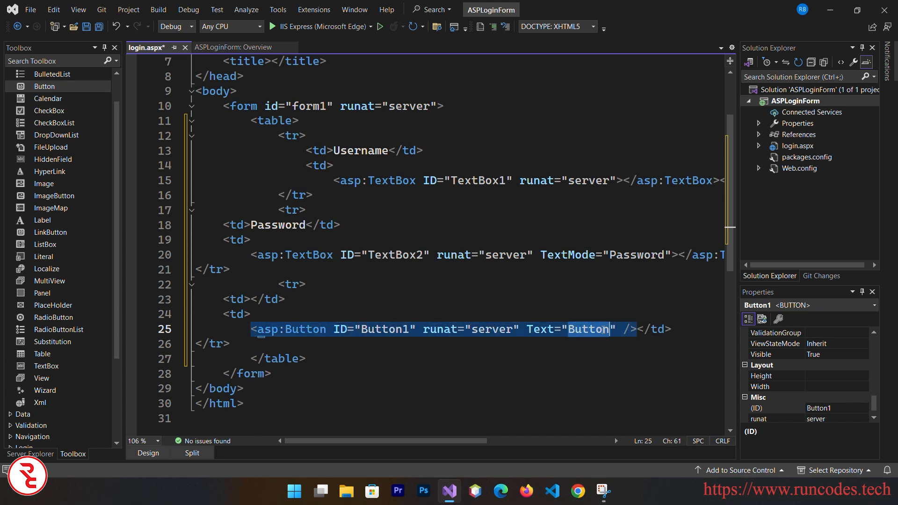
{"action": "type", "text": "Login"}
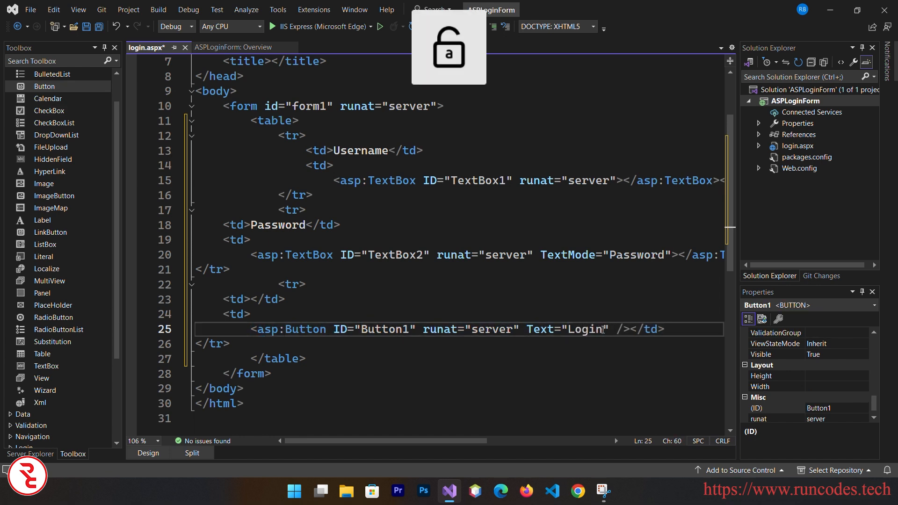
Save the page and check the Username, Password and Login layout in Design view
{"action": "key", "text": "ctrl+s"}
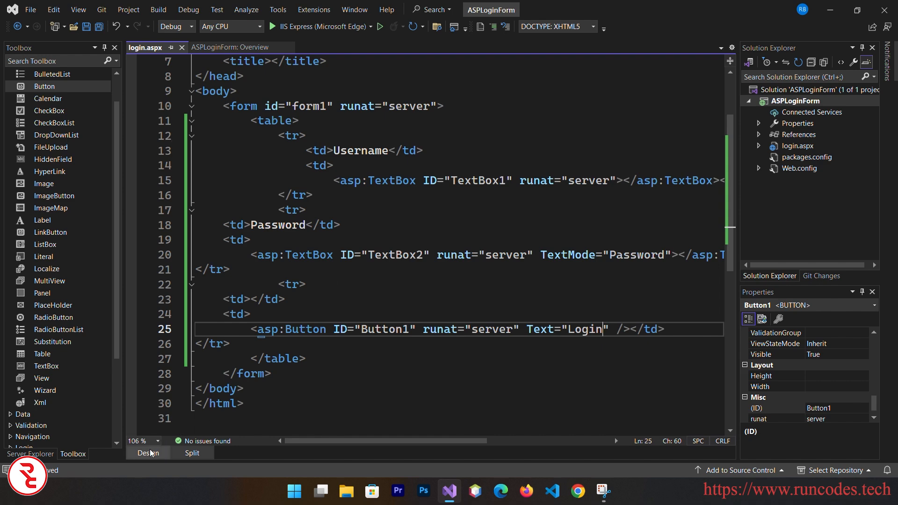
{"action": "left_click", "coordinate": [147, 452]}
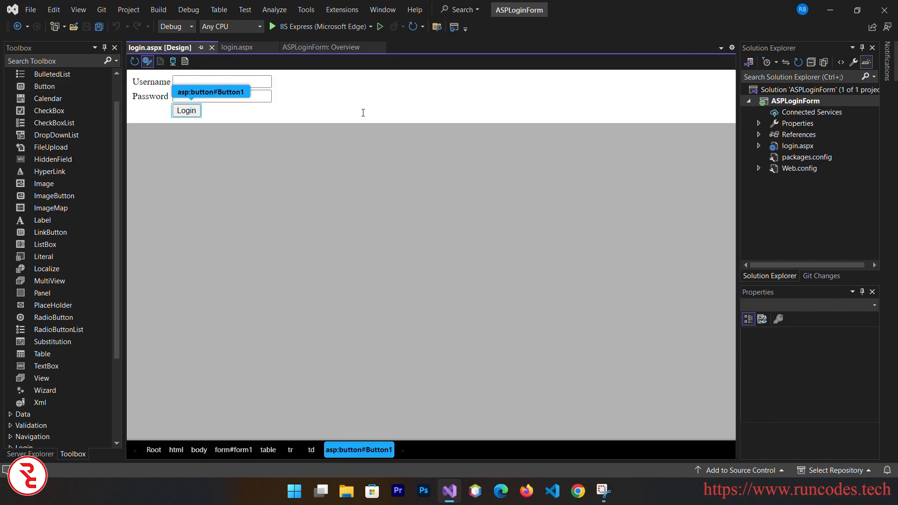
{"action": "left_click", "coordinate": [236, 47]}
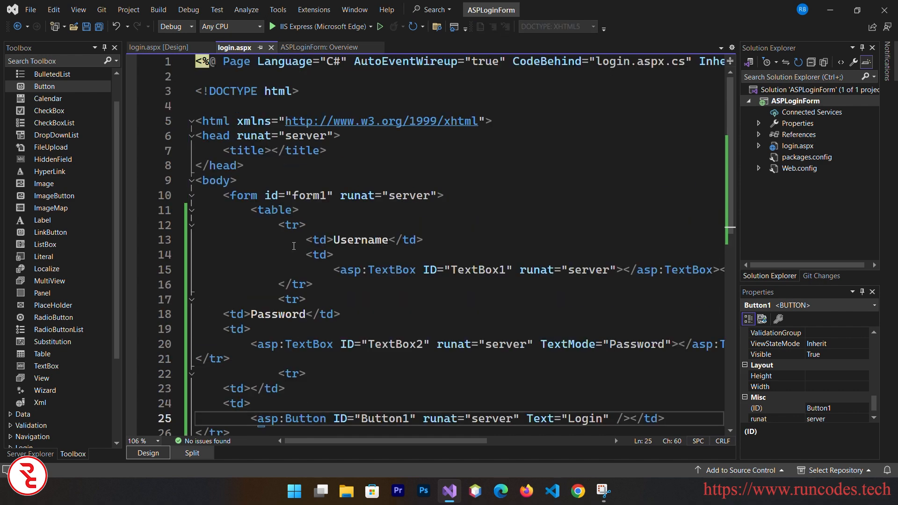
Centre the table with align="center" and add a centred 'Login Form' h1 heading
{"action": "type", "text": "a"}
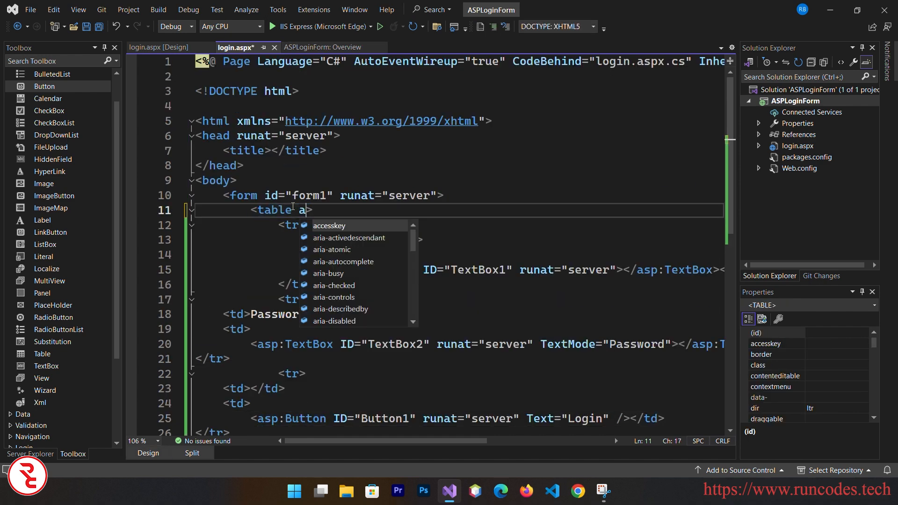
{"action": "type", "text": "lgin=\"c\""}
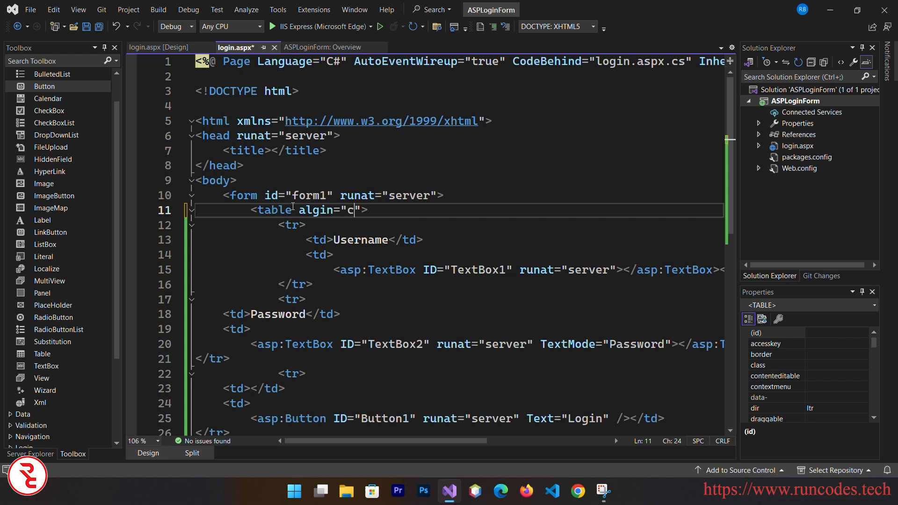
{"action": "type", "text": "enter"}
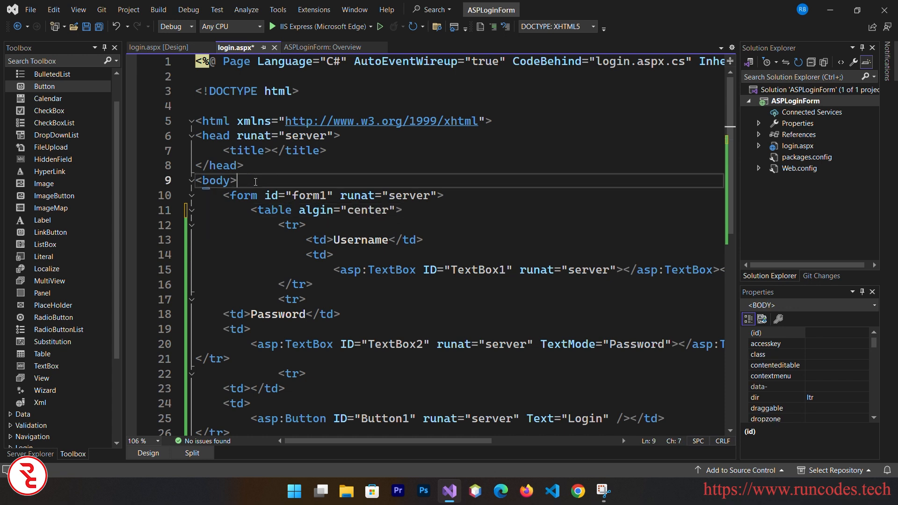
{"action": "type", "text": "<h1 align=\"cent\">Login Form</h1>"}
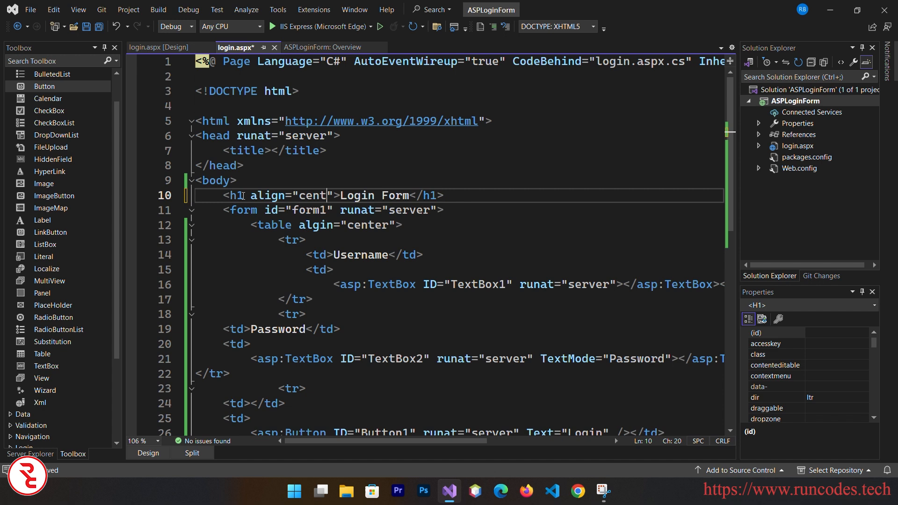
{"action": "type", "text": "er"}
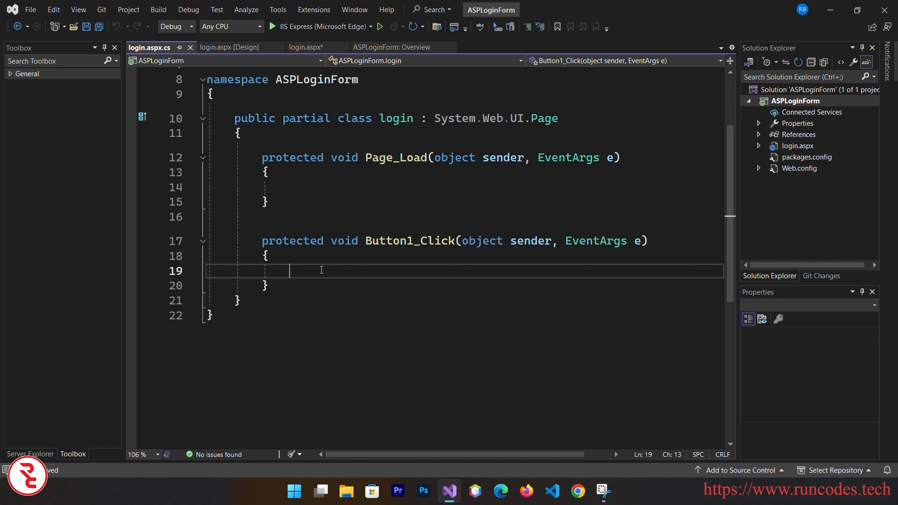
Begin the Button1_Click handler with 'String' and preview the form with its heading
{"action": "type", "text": "S"}
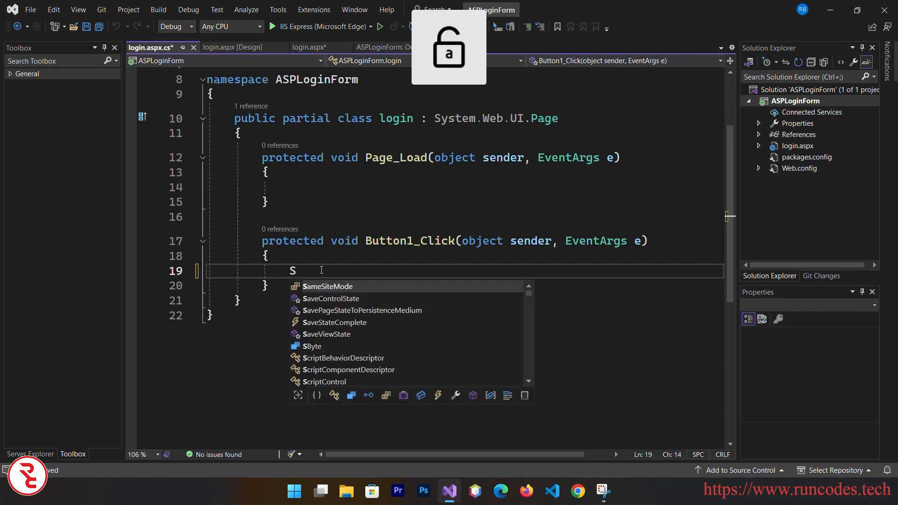
{"action": "type", "text": "tring"}
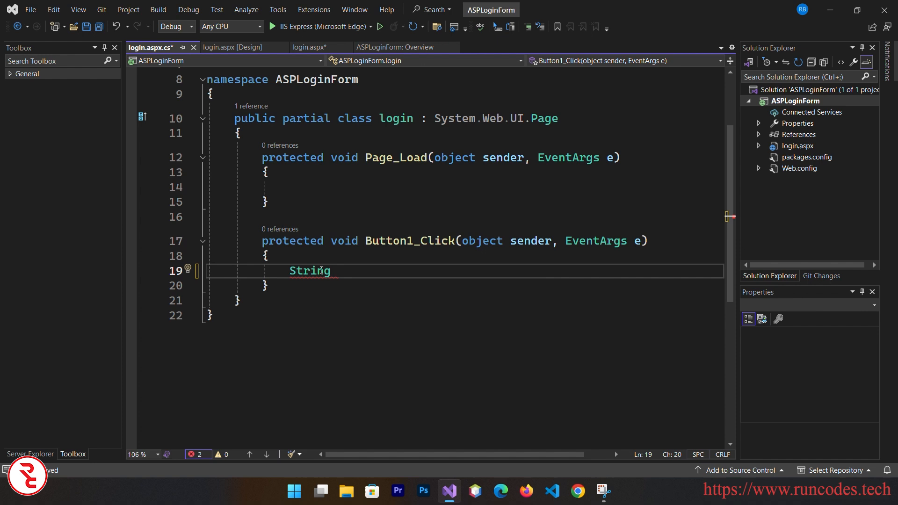
{"action": "left_click", "coordinate": [230, 46]}
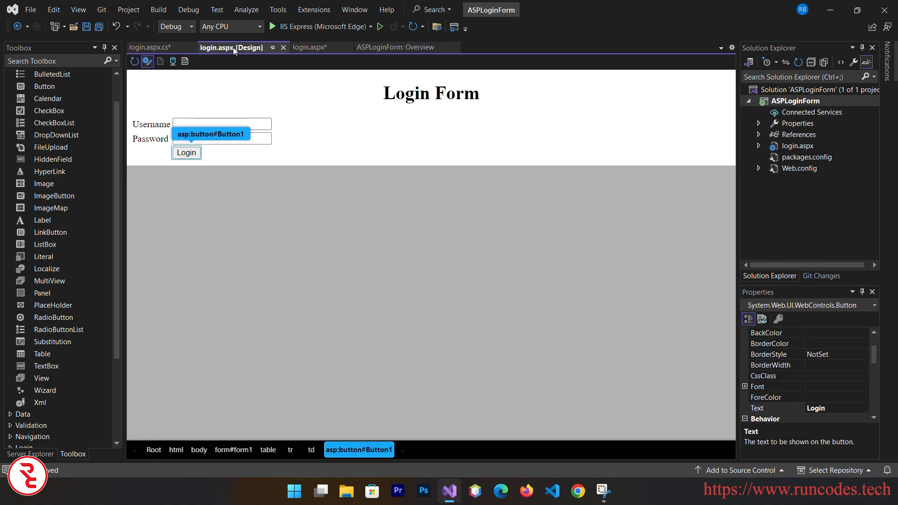
Rename the username text box ID to txtUser and the password box ID to txtPass
{"action": "left_click", "coordinate": [221, 124]}
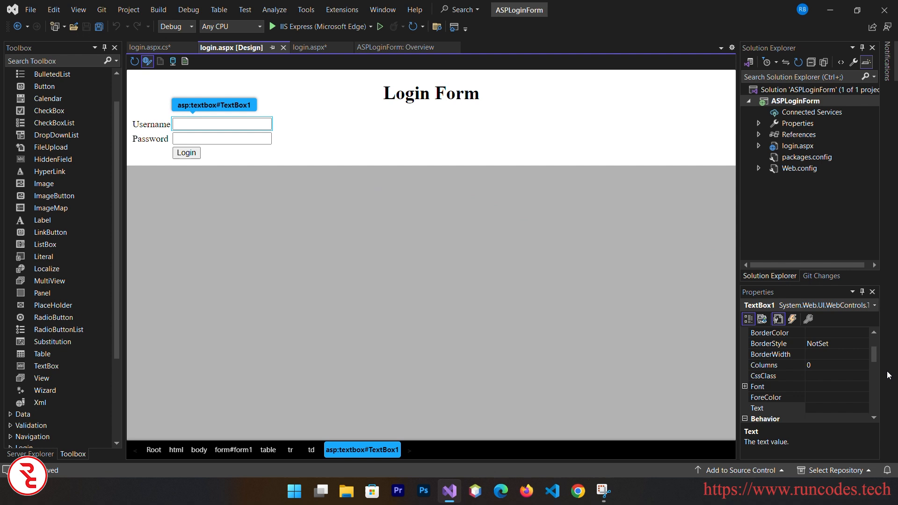
{"action": "scroll", "scroll_direction": "down", "scroll_amount": 3}
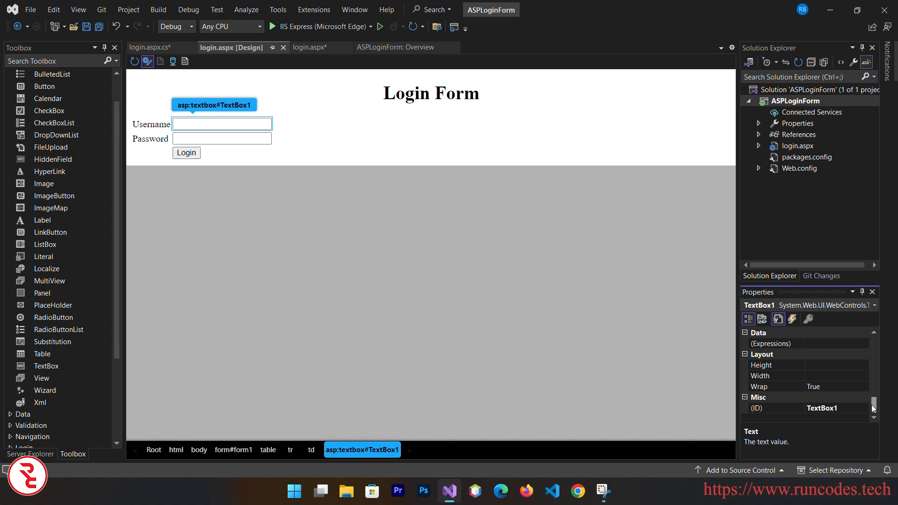
{"action": "left_click", "coordinate": [822, 408]}
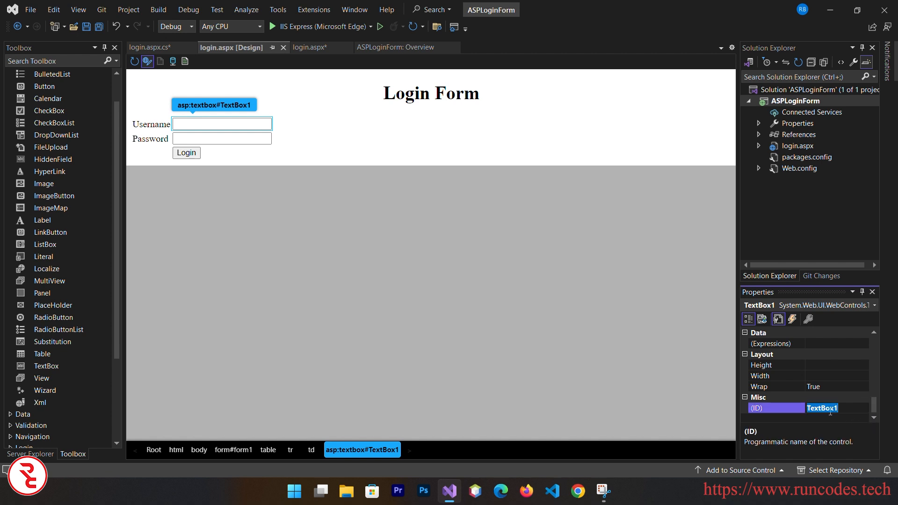
{"action": "type", "text": "tx"}
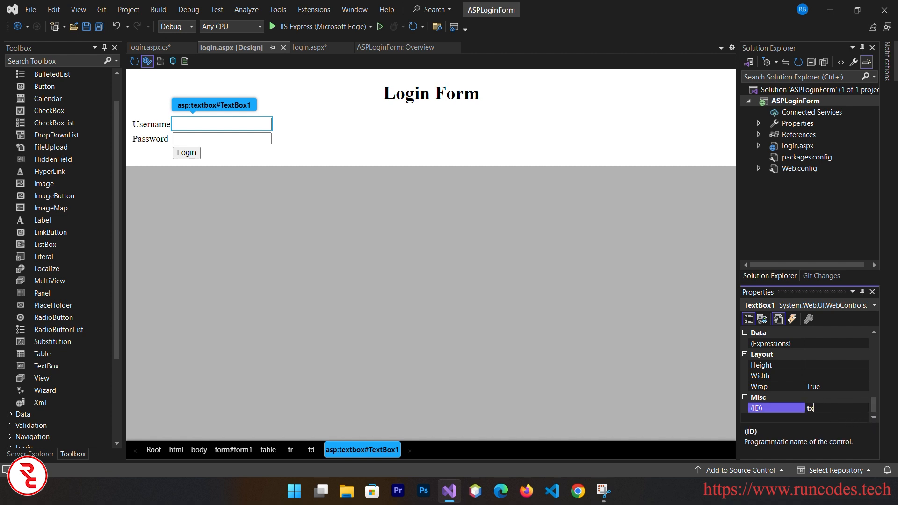
{"action": "type", "text": "txtU"}
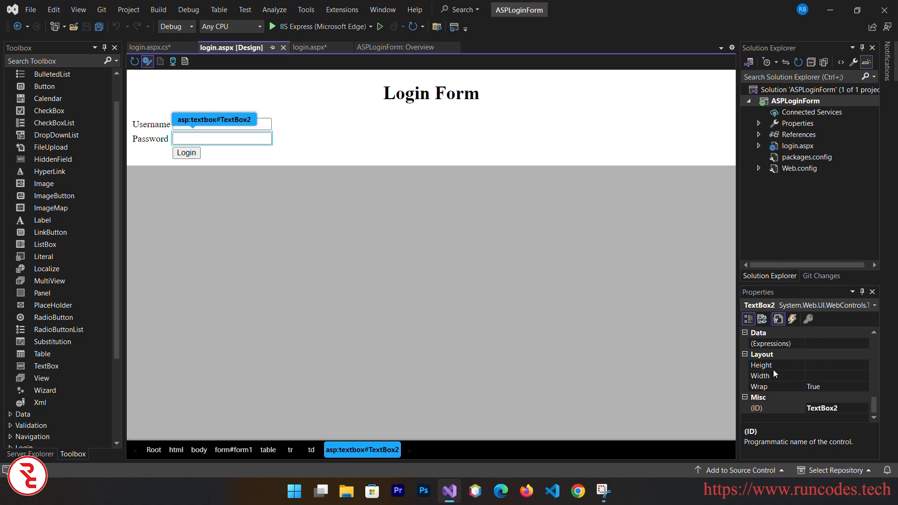
{"action": "left_click", "coordinate": [836, 407]}
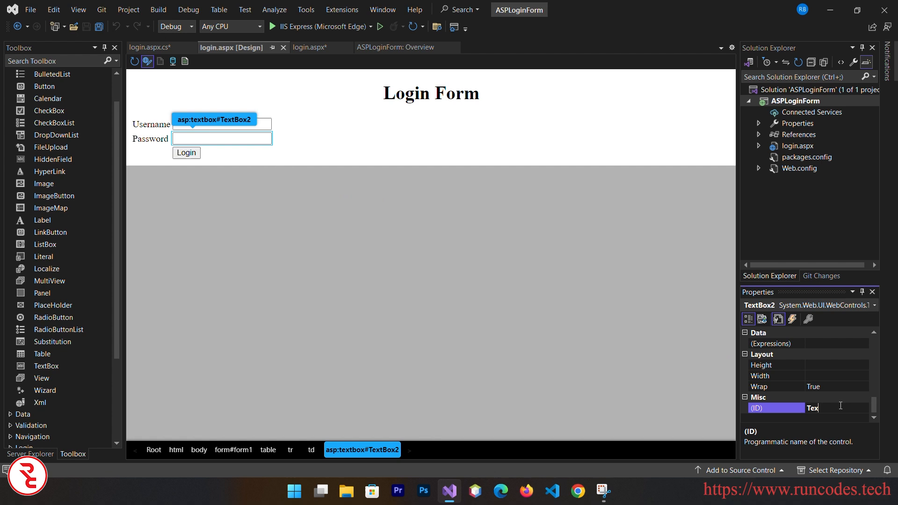
{"action": "type", "text": "txtPa"}
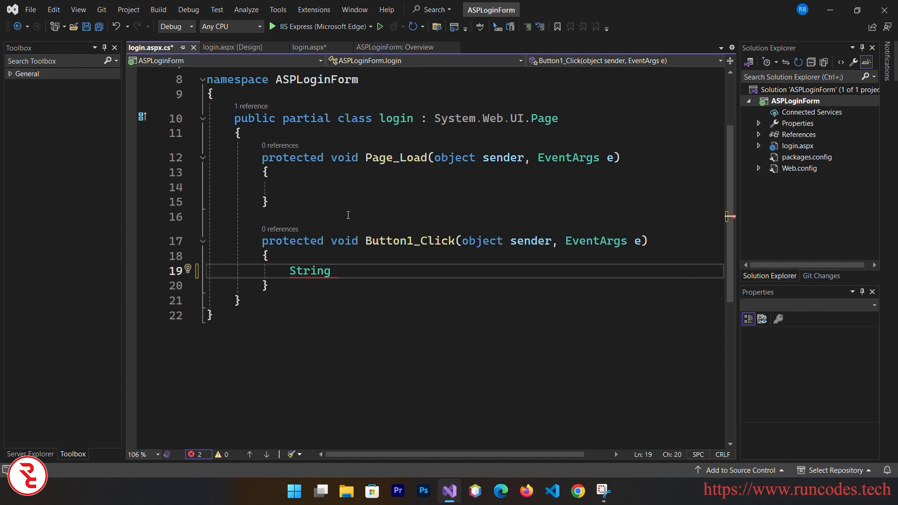
Read username from txtUser.Text and password from txtPass.Text into string variables
{"action": "type", "text": "userna"}
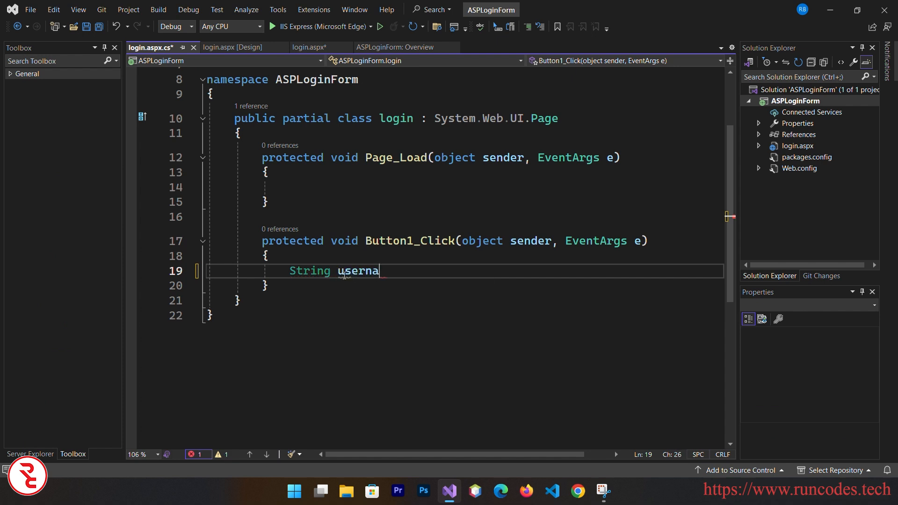
{"action": "type", "text": "me=txt"}
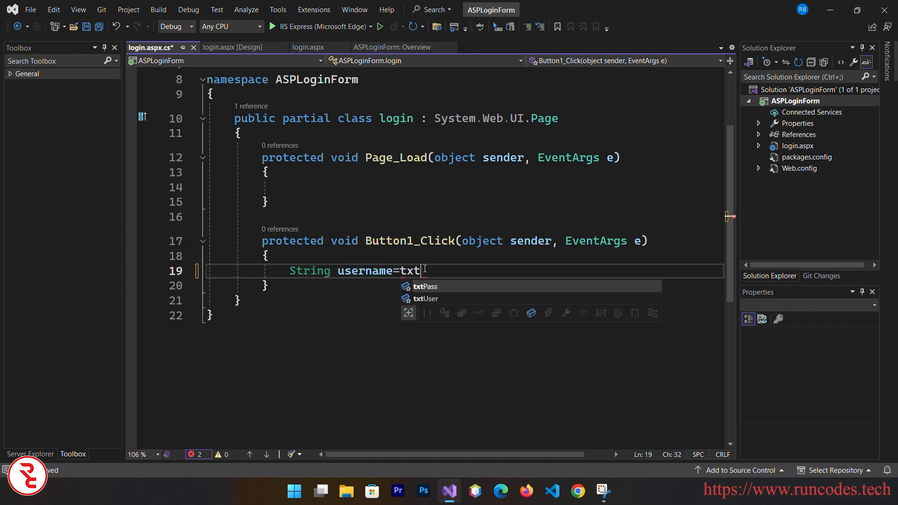
{"action": "type", "text": "User.te"}
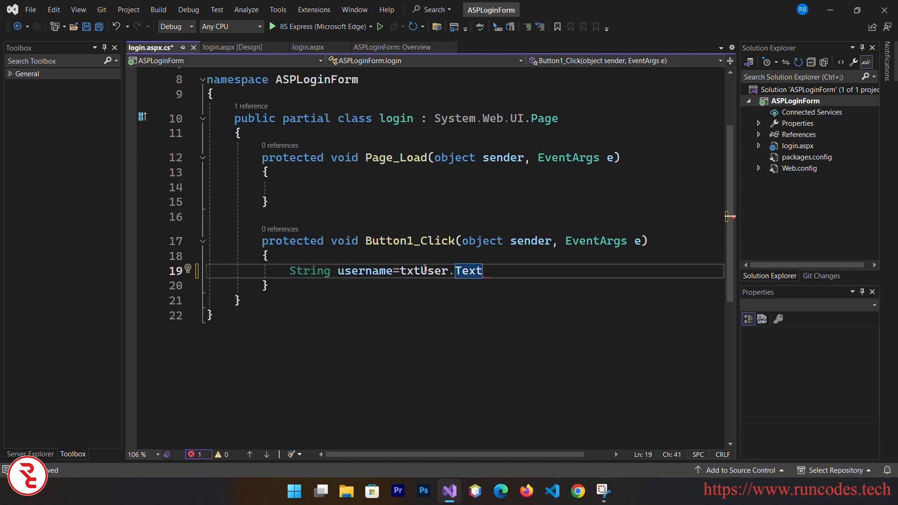
{"action": "type", "text": "Stin"}
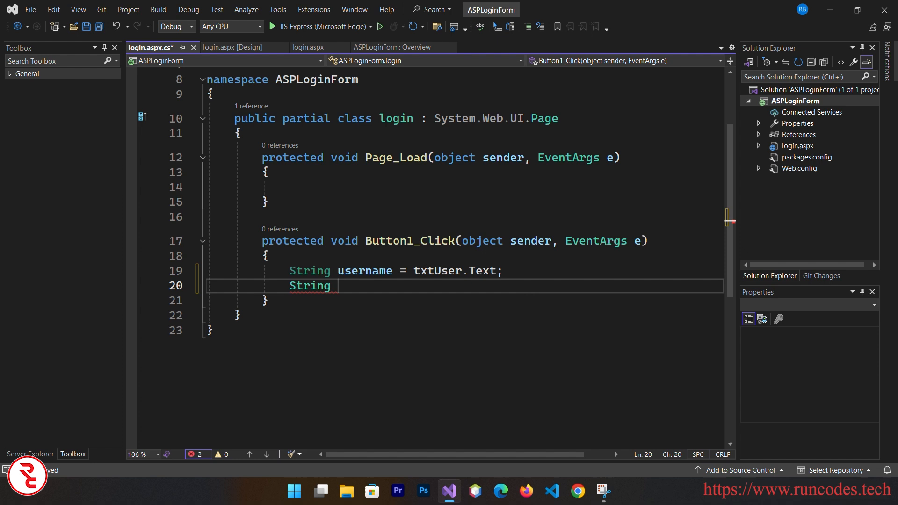
{"action": "type", "text": "password="}
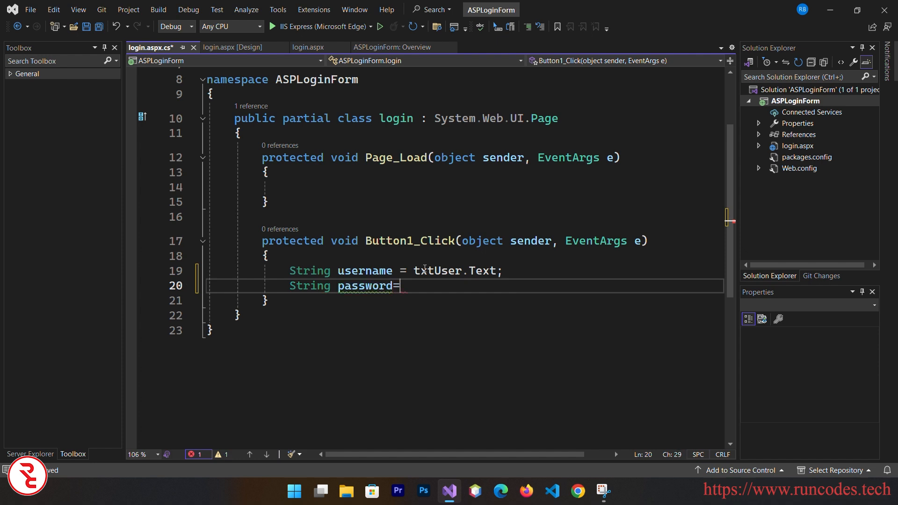
{"action": "type", "text": "txtp"}
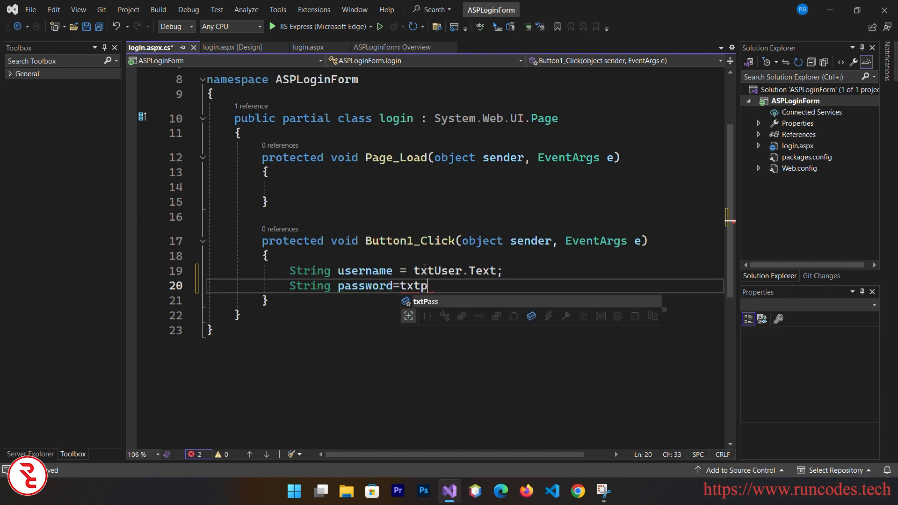
{"action": "type", "text": "ass."}
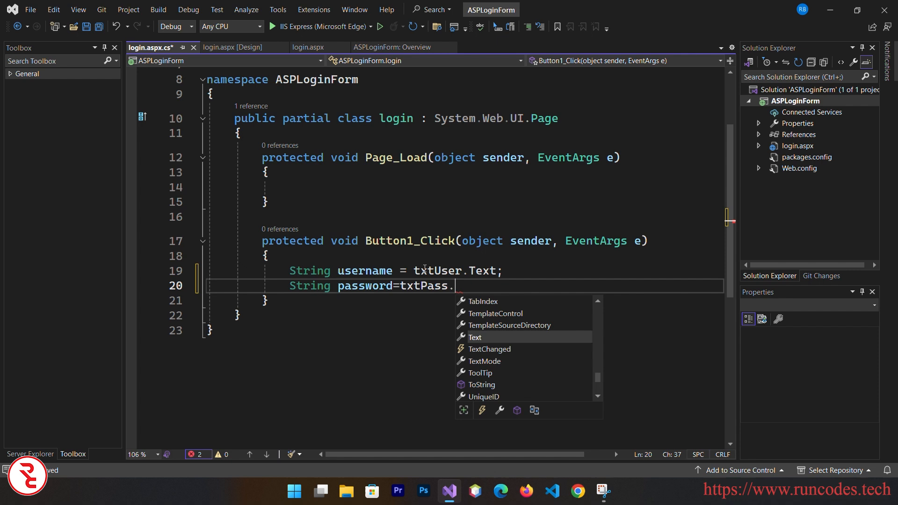
{"action": "key", "text": "enter"}
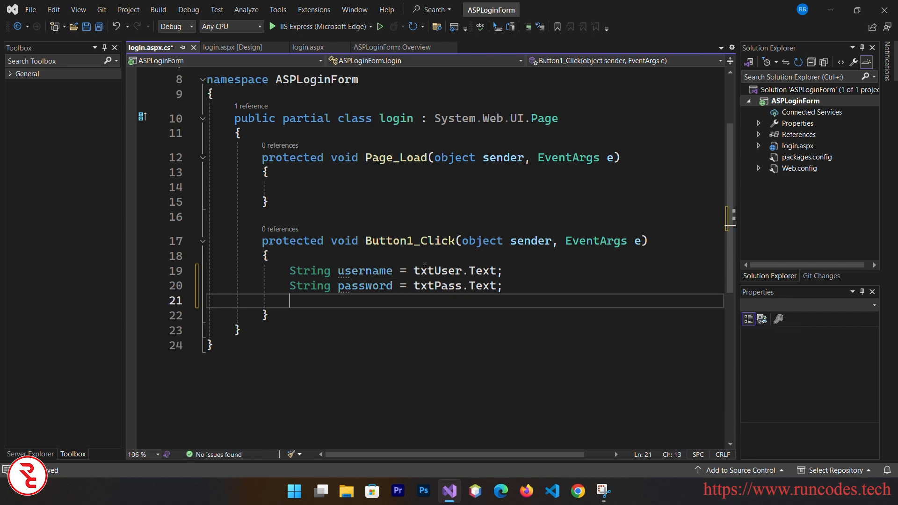
Add the condition checking username and password both equal "admin"
{"action": "type", "text": "if("}
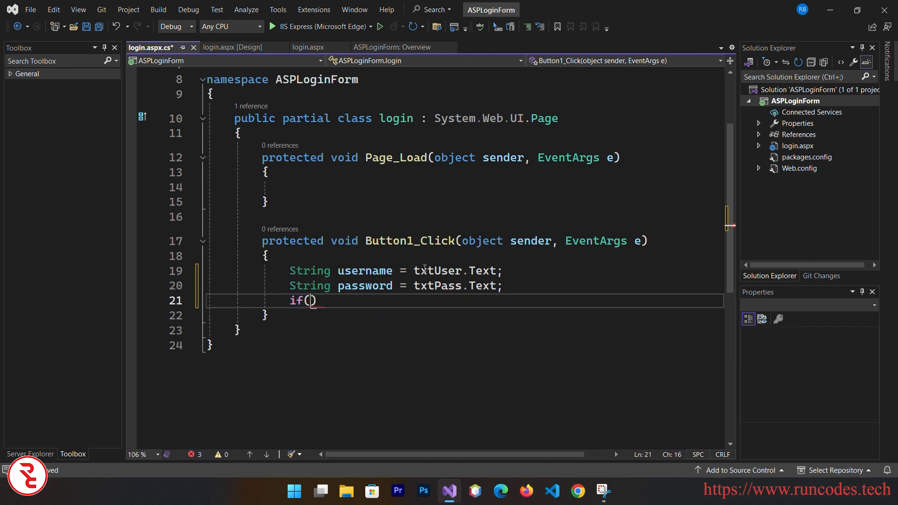
{"action": "type", "text": "username==\"admin"}
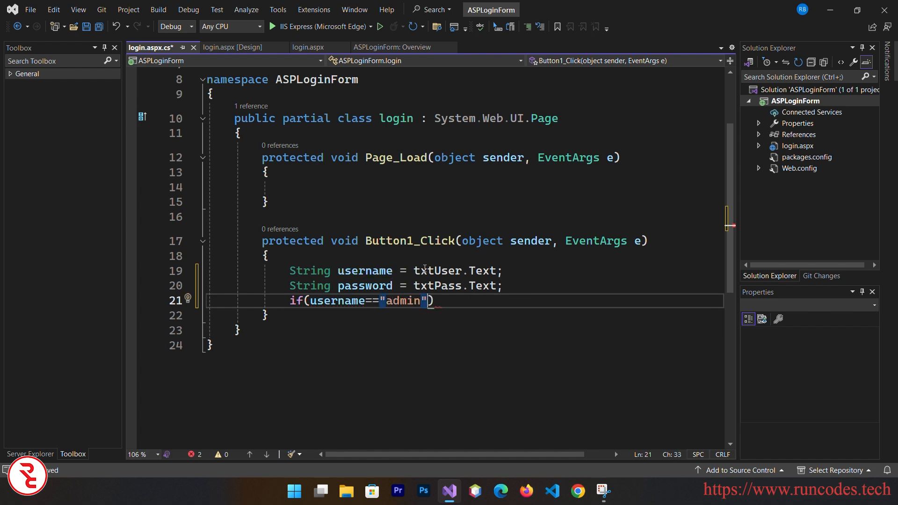
{"action": "type", "text": "&&"}
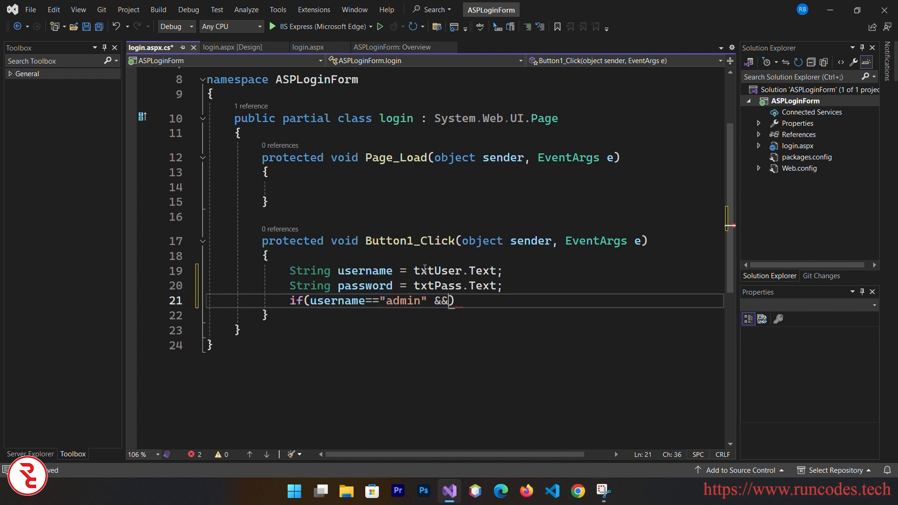
{"action": "type", "text": "password"}
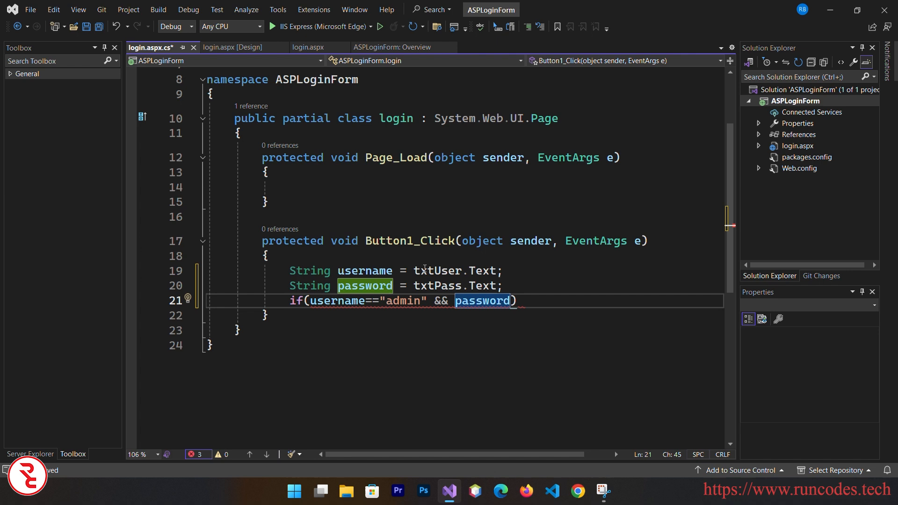
{"action": "type", "text": "==\"admin\""}
{"action": "type", "text": "{"}
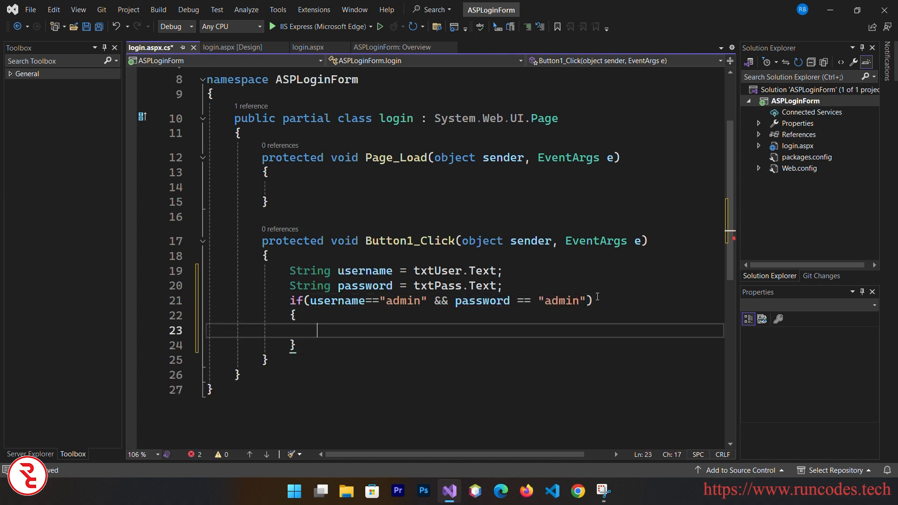
Write Response.Write emitting a text/javascript script that alerts 'Login Successful'
{"action": "type", "text": "Response.Write(\""}
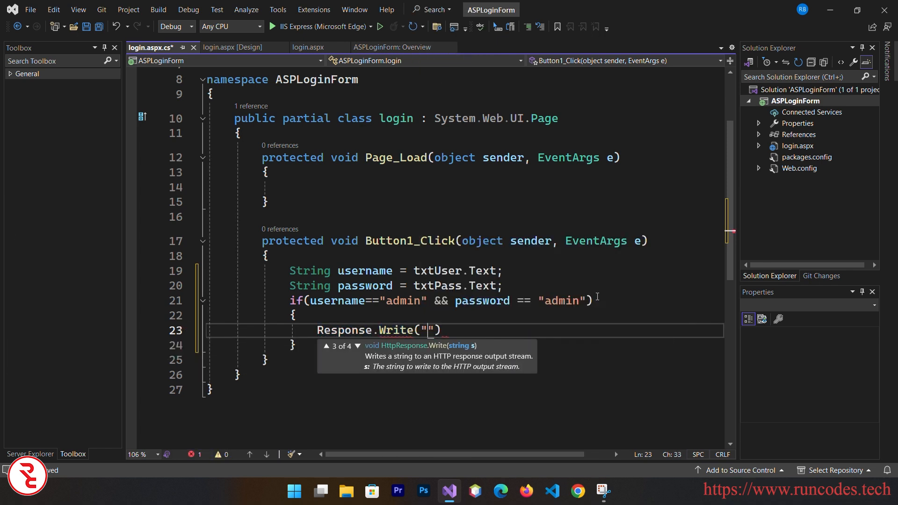
{"action": "type", "text": "</"}
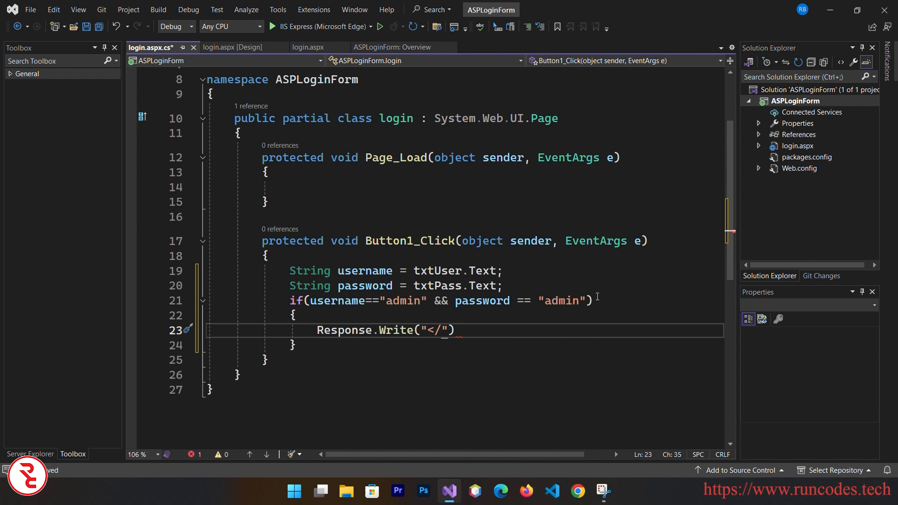
{"action": "key", "text": "Backspace"}
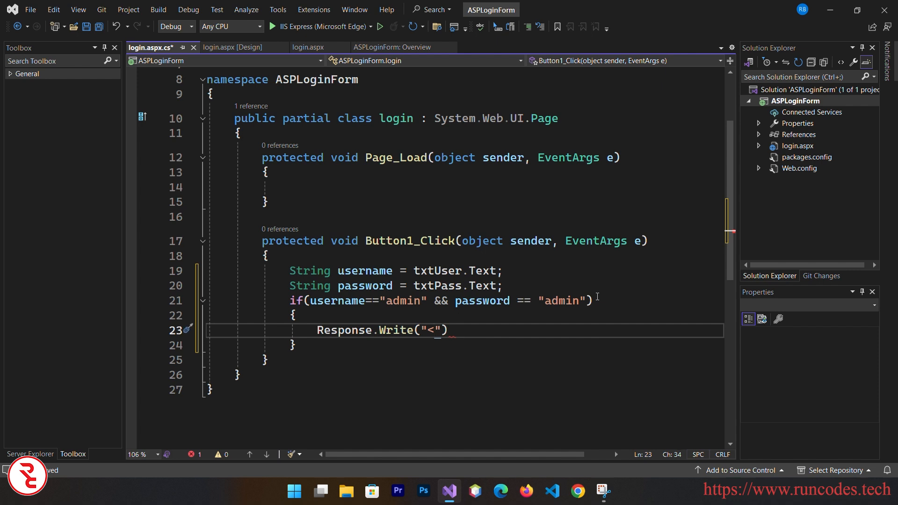
{"action": "type", "text": "script ty"}
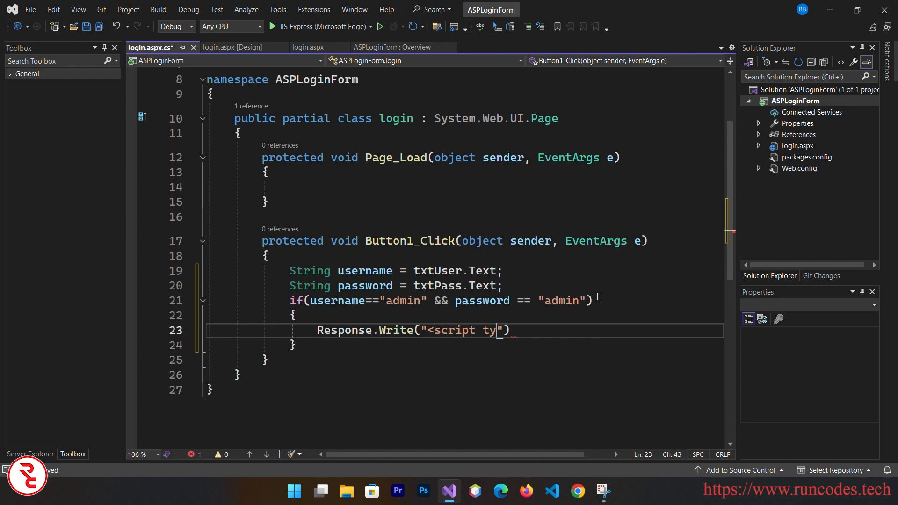
{"action": "type", "text": "pe='te"}
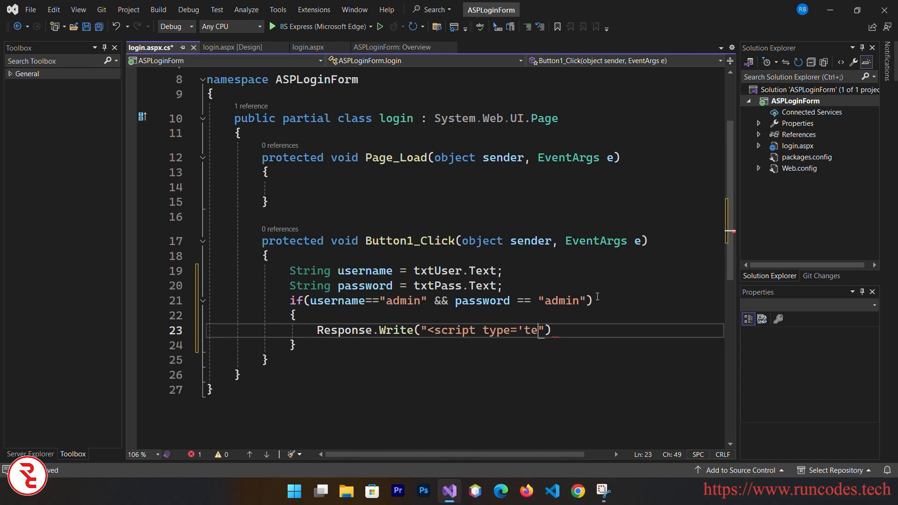
{"action": "type", "text": "xt/javascript"}
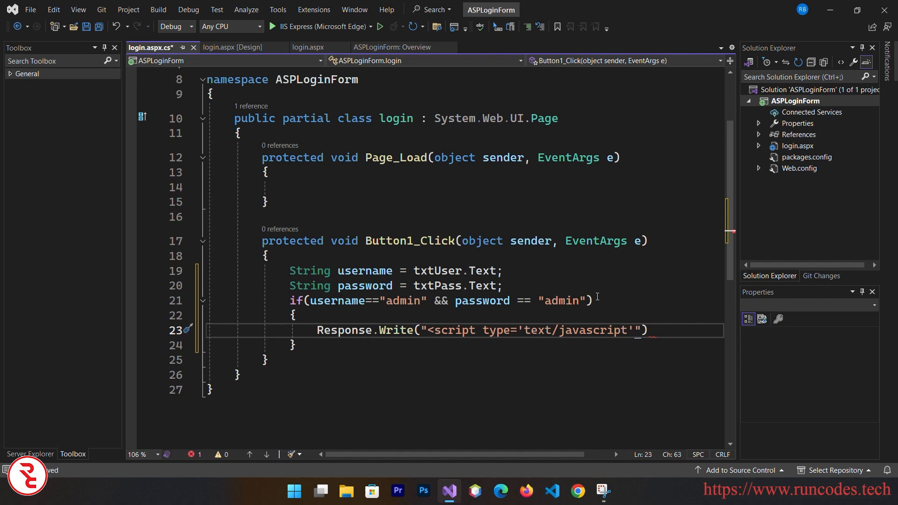
{"action": "type", "text": ">alert"}
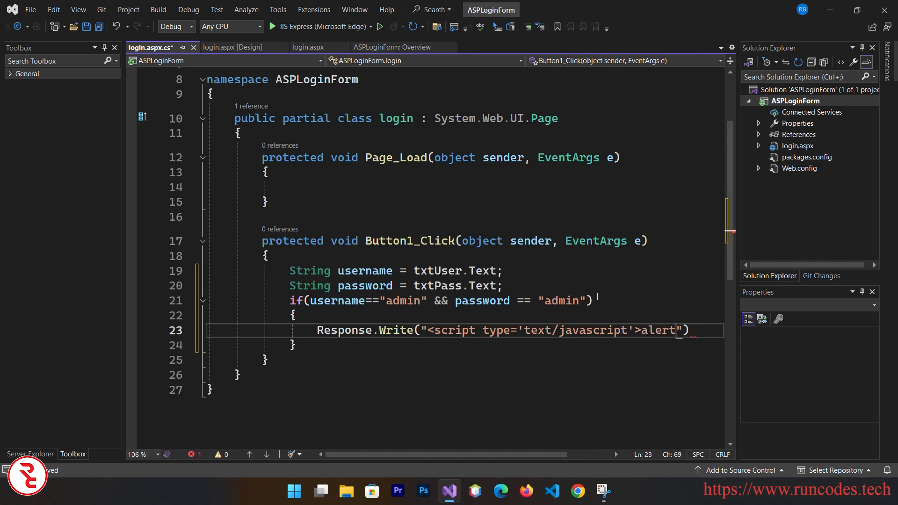
{"action": "type", "text": "('"}
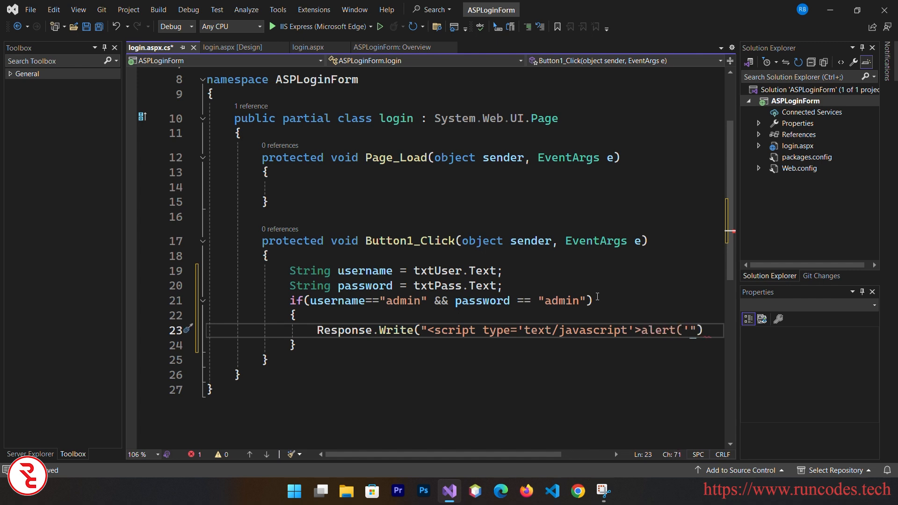
{"action": "type", "text": "Login"}
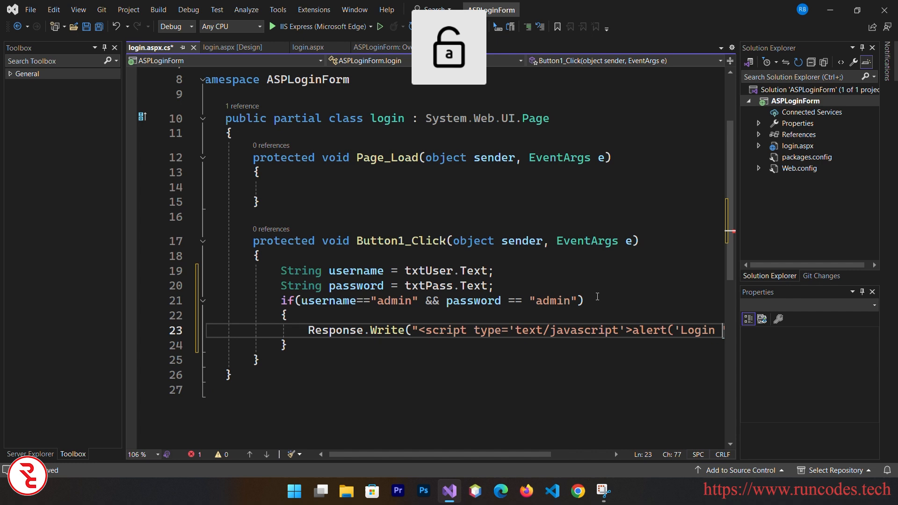
{"action": "type", "text": "Successful"}
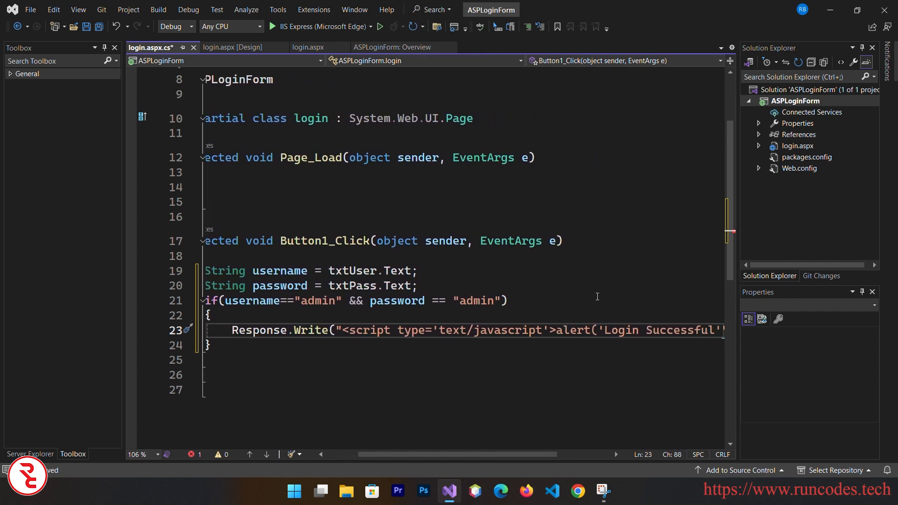
{"action": "scroll", "scroll_direction": "right", "scroll_amount": 3}
{"action": "type", "text": ")</scri"}
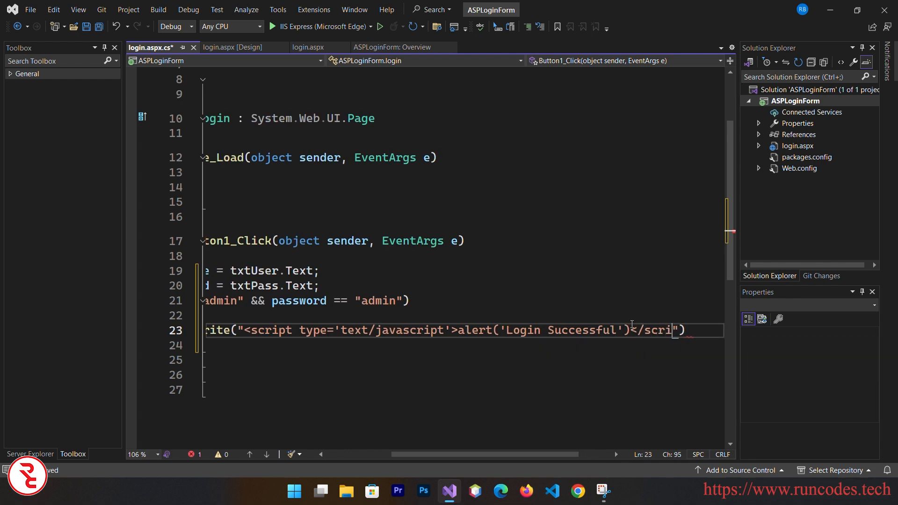
{"action": "type", "text": "pt>"}
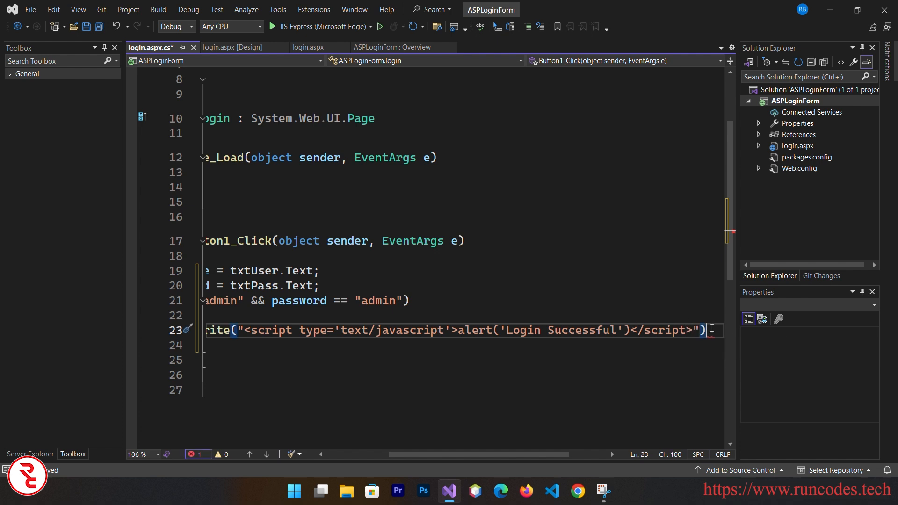
{"action": "type", "text": ";"}
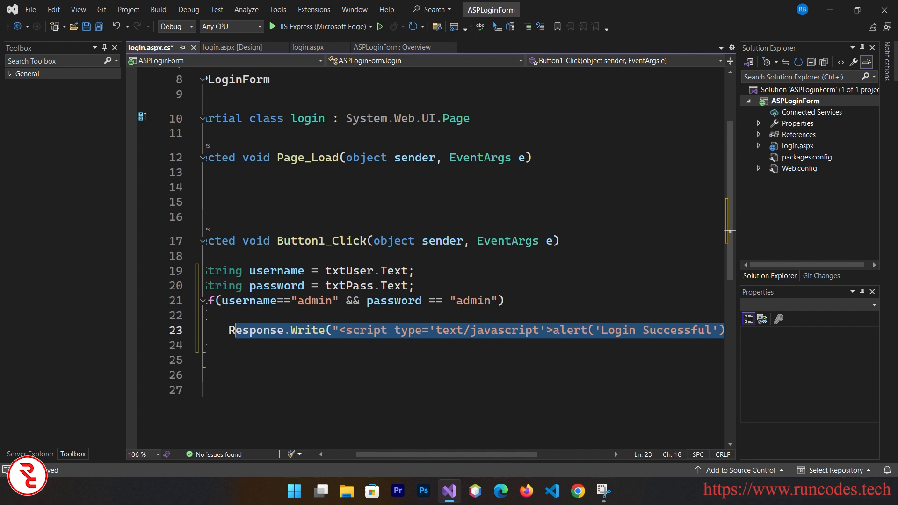
Add an else branch with the same Response.Write line changed to alert 'Login Error'
{"action": "double_click", "coordinate": [255, 330]}
{"action": "type", "text": "else"}
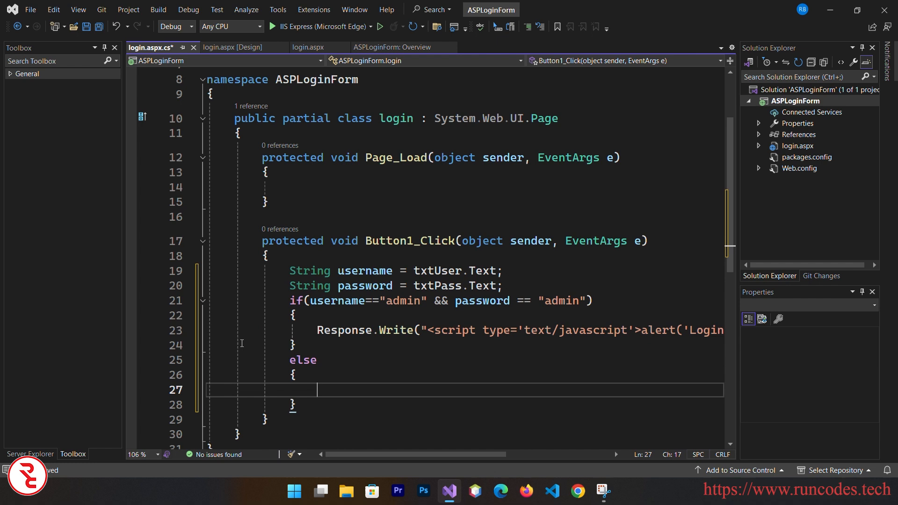
{"action": "type", "text": "Response.Write(\"<script type='text/javascript'>alert('Login Successful')</script>\");"}
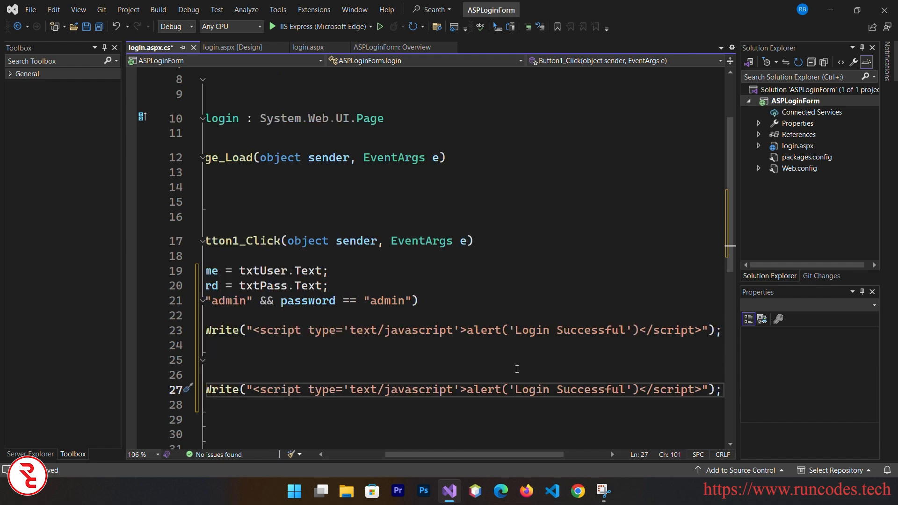
{"action": "double_click", "coordinate": [590, 389]}
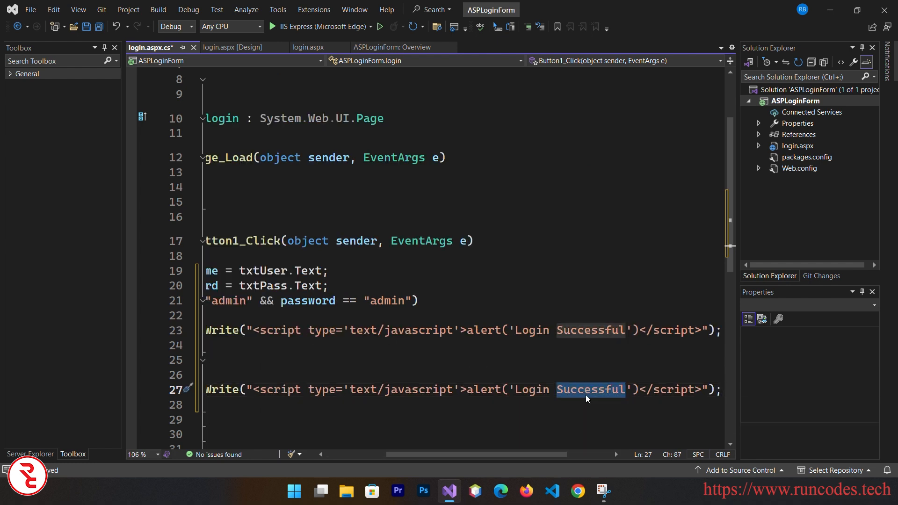
{"action": "type", "text": "Error"}
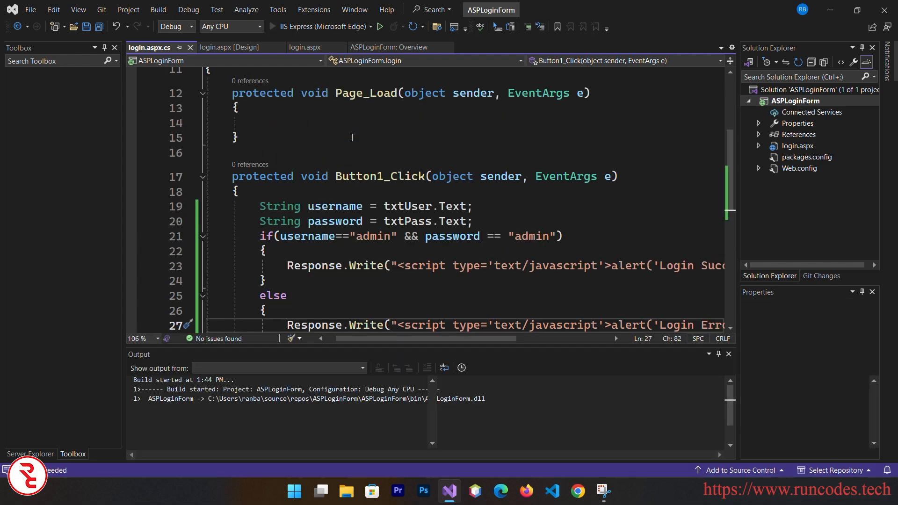
Launch the site with IIS Express to view the login page in Edge
{"action": "left_click", "coordinate": [378, 27]}
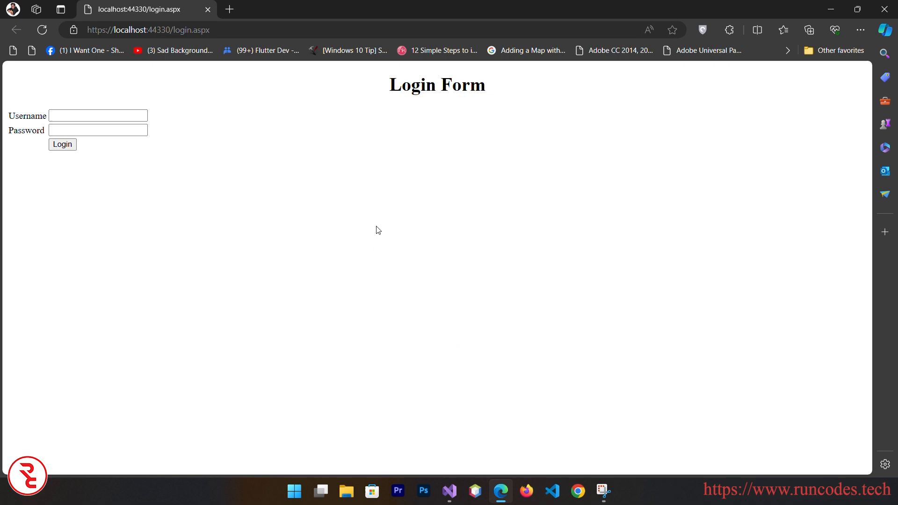
{"action": "mouse_move", "coordinate": [423, 197]}
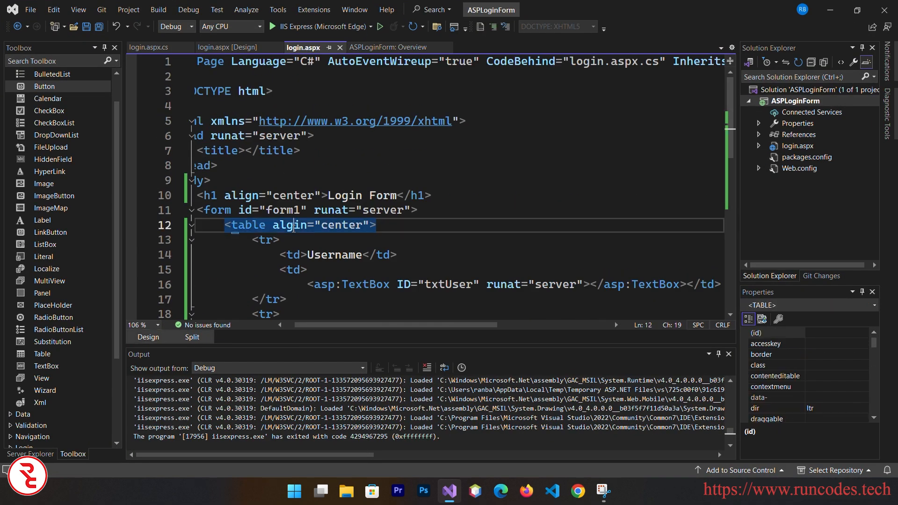
Save the centred markup and relaunch the site via IIS Express (Microsoft Edge)
{"action": "key", "text": "Backspace"}
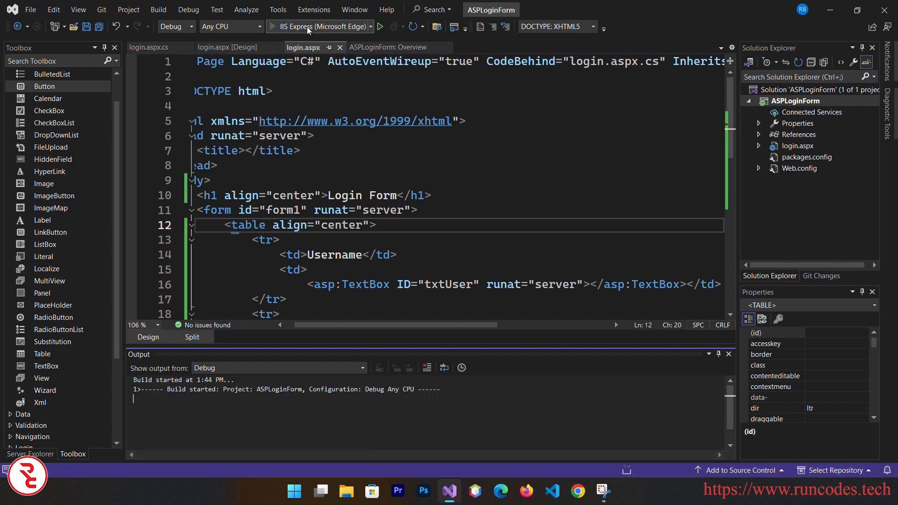
{"action": "left_click", "coordinate": [380, 26]}
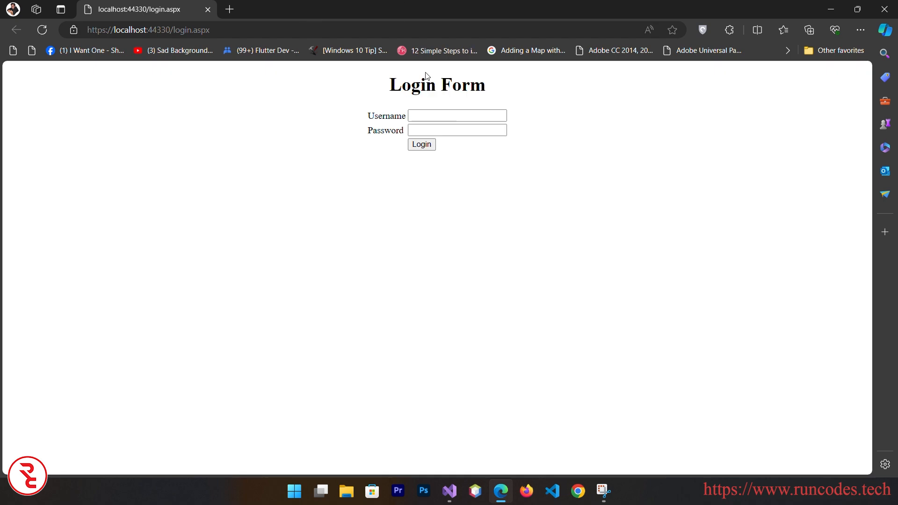
Log in with admin credentials and acknowledge the Login Successful alert
{"action": "left_click", "coordinate": [457, 115]}
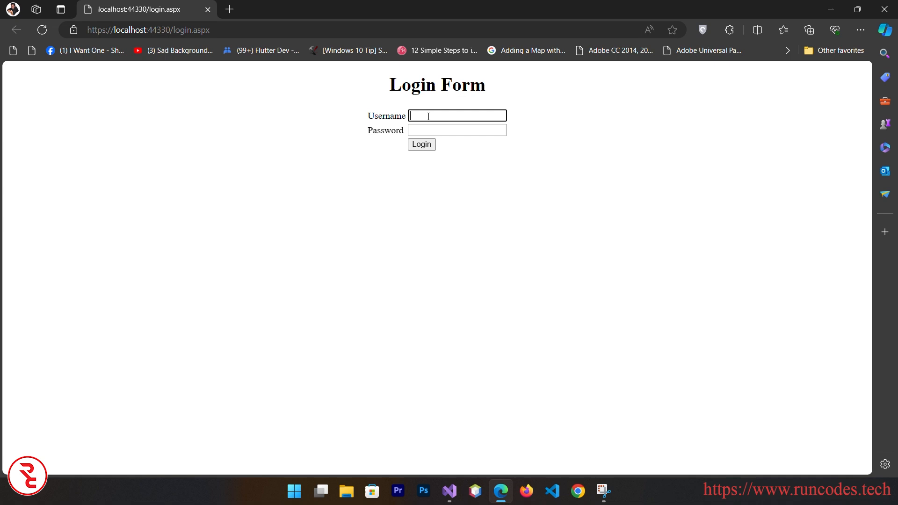
{"action": "type", "text": "admin"}
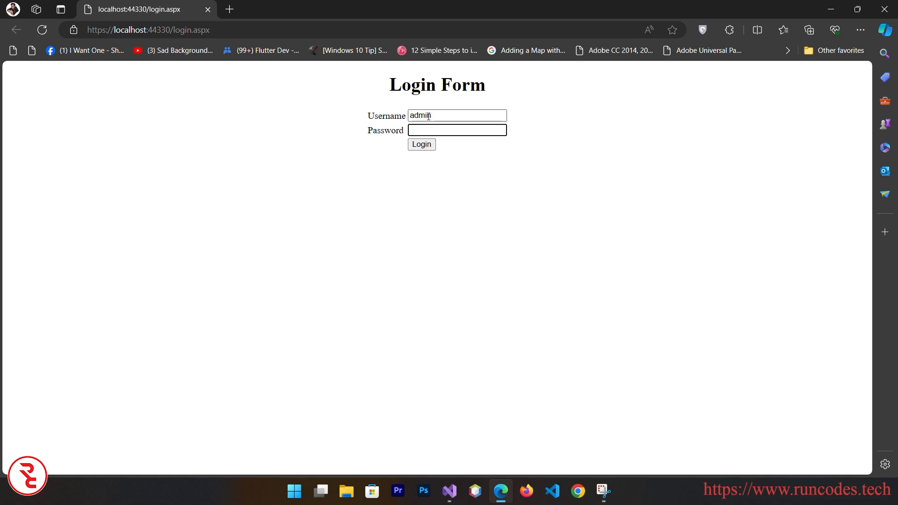
{"action": "type", "text": "password"}
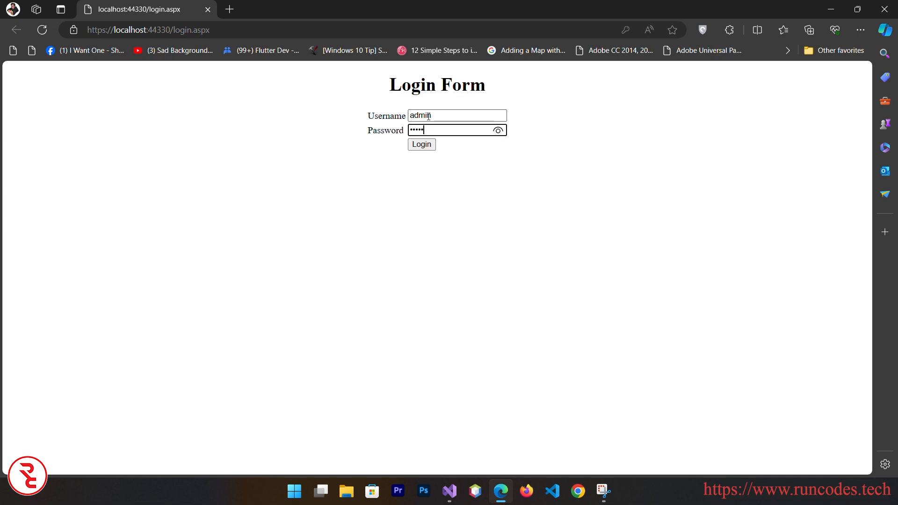
{"action": "left_click", "coordinate": [421, 144]}
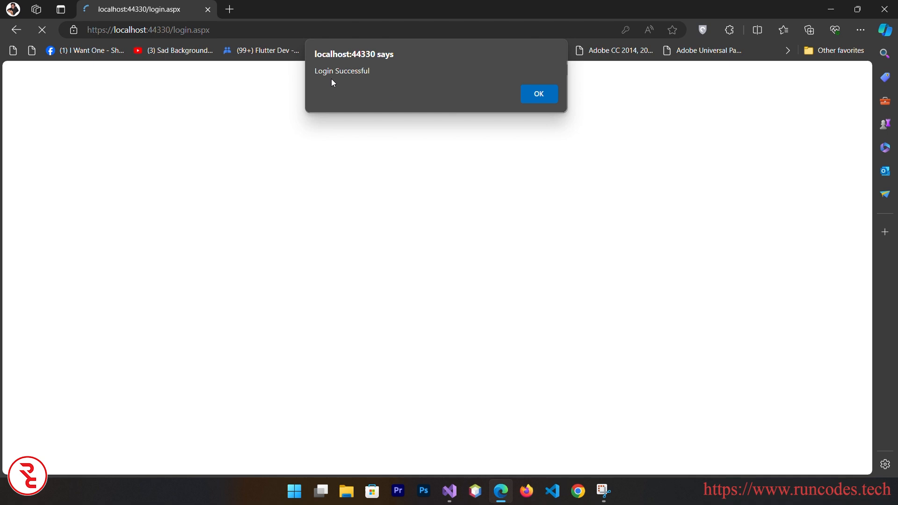
{"action": "left_click", "coordinate": [537, 94]}
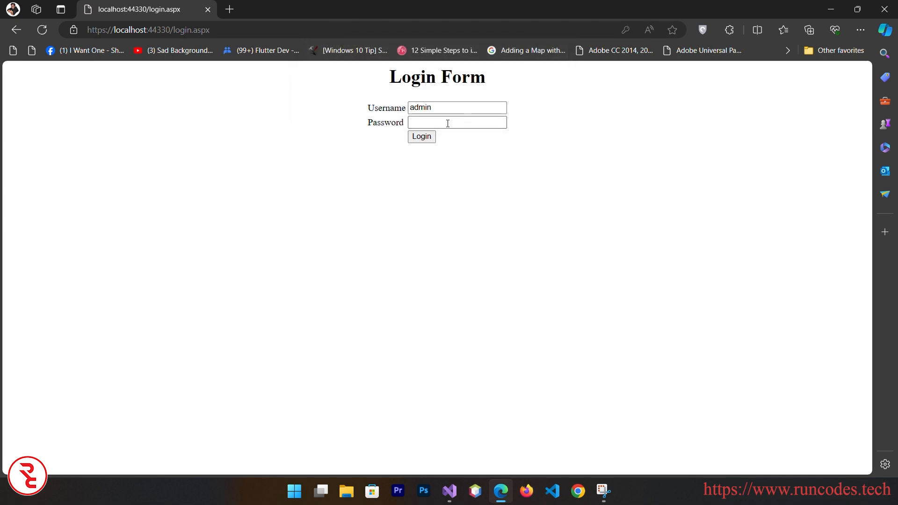
Append 'asdfas' to the username, log in again and acknowledge the Login Error alert
{"action": "type", "text": "asdfas"}
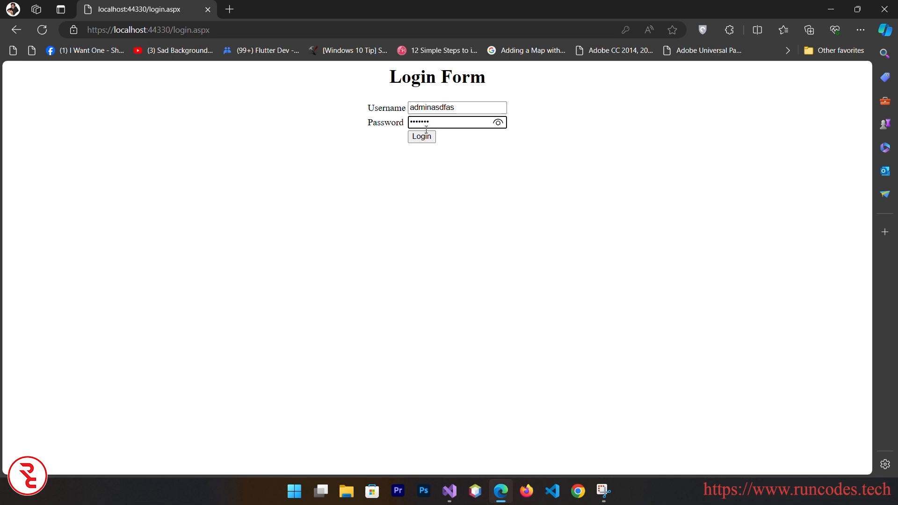
{"action": "left_click", "coordinate": [421, 136]}
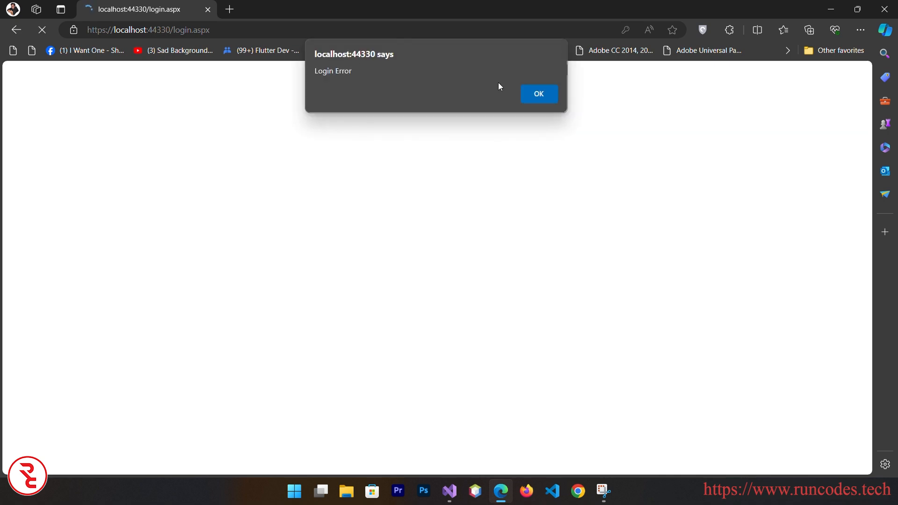
{"action": "left_click", "coordinate": [538, 93]}
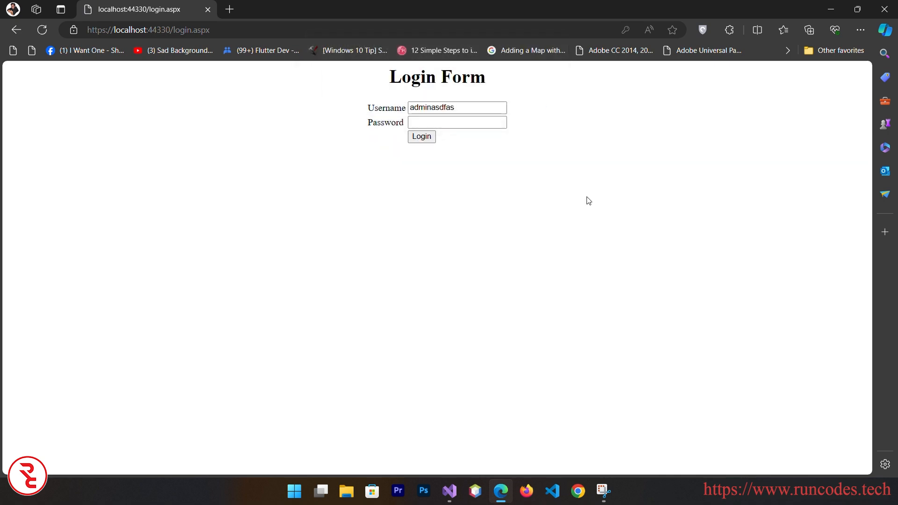